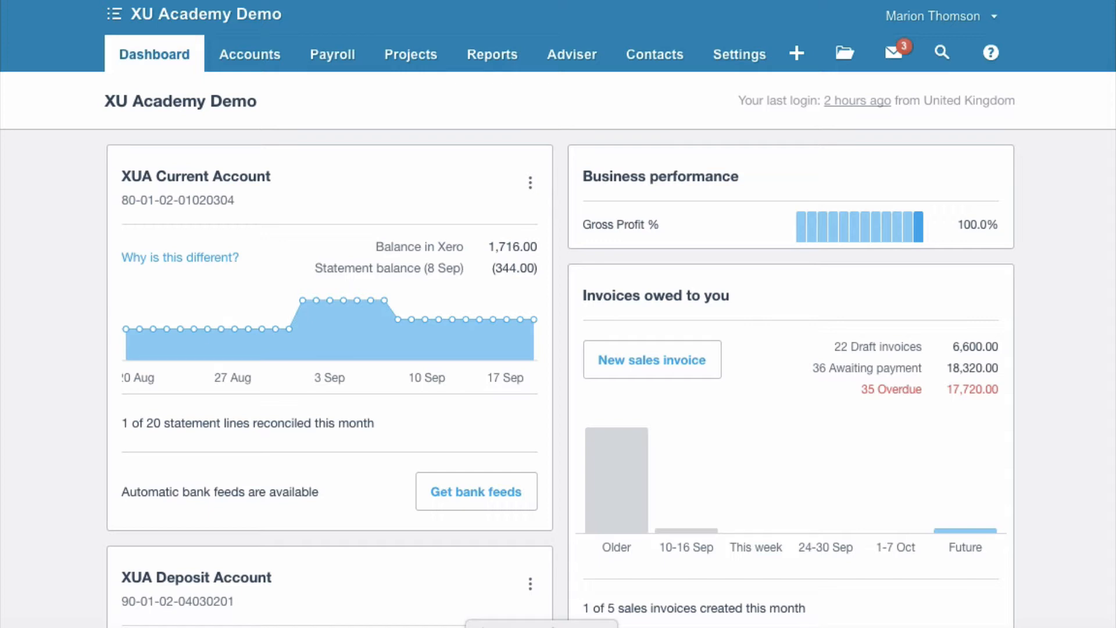
{"action": "mouse_move", "coordinate": [708, 127]}
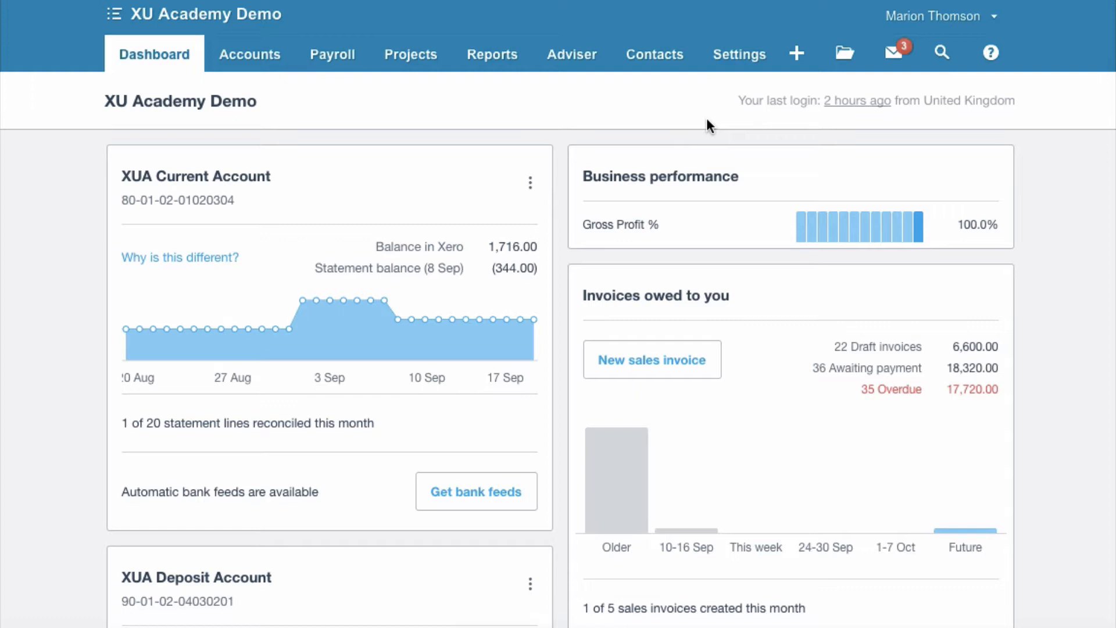
Look around the dashboard and the create menu without choosing anything.
{"action": "scroll", "scroll_direction": "down", "scroll_amount": 3}
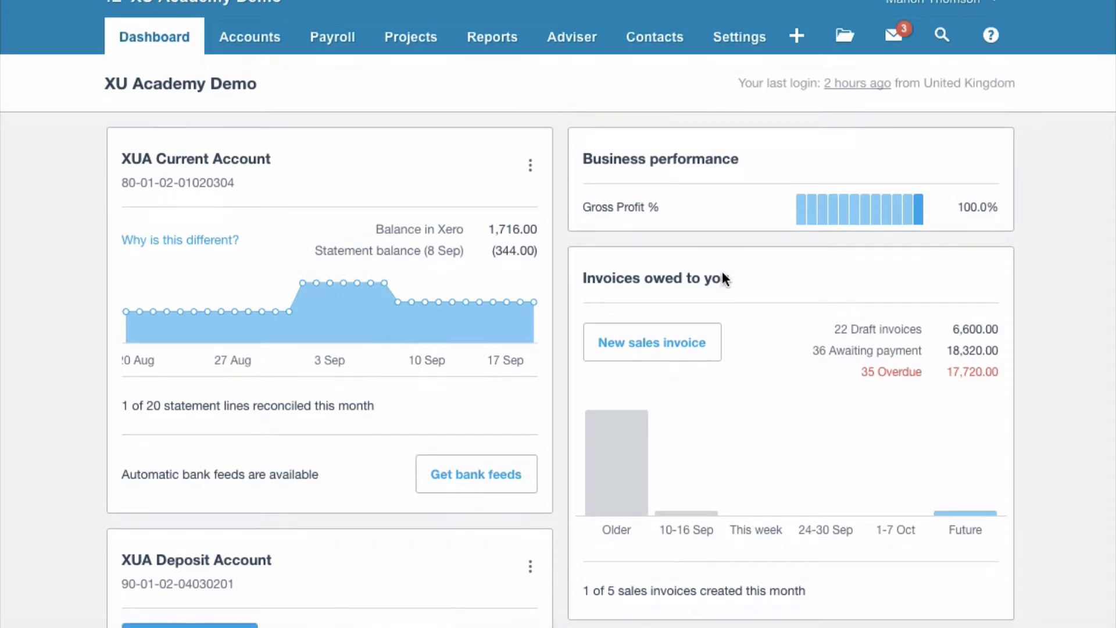
{"action": "scroll", "scroll_direction": "down", "scroll_amount": 3}
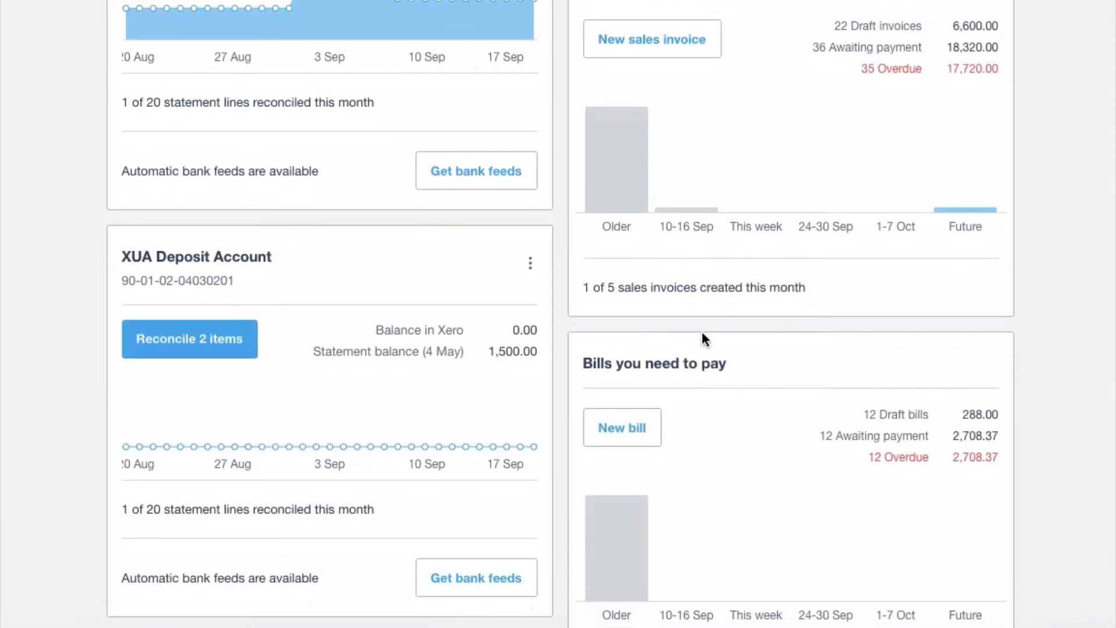
{"action": "mouse_move", "coordinate": [621, 427]}
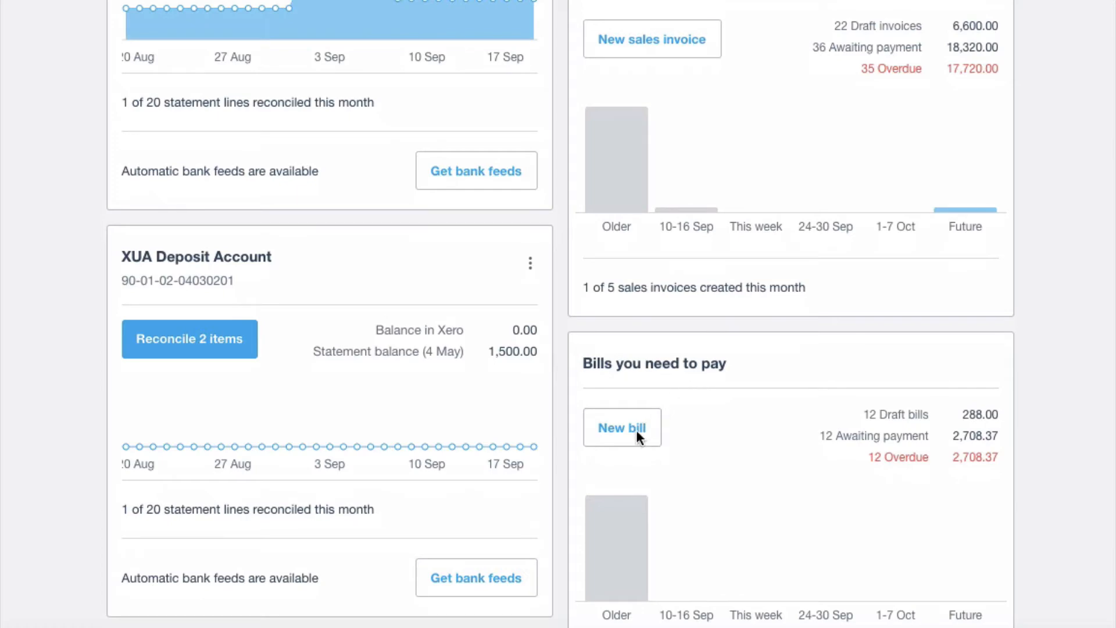
{"action": "scroll", "scroll_direction": "up", "scroll_amount": 3}
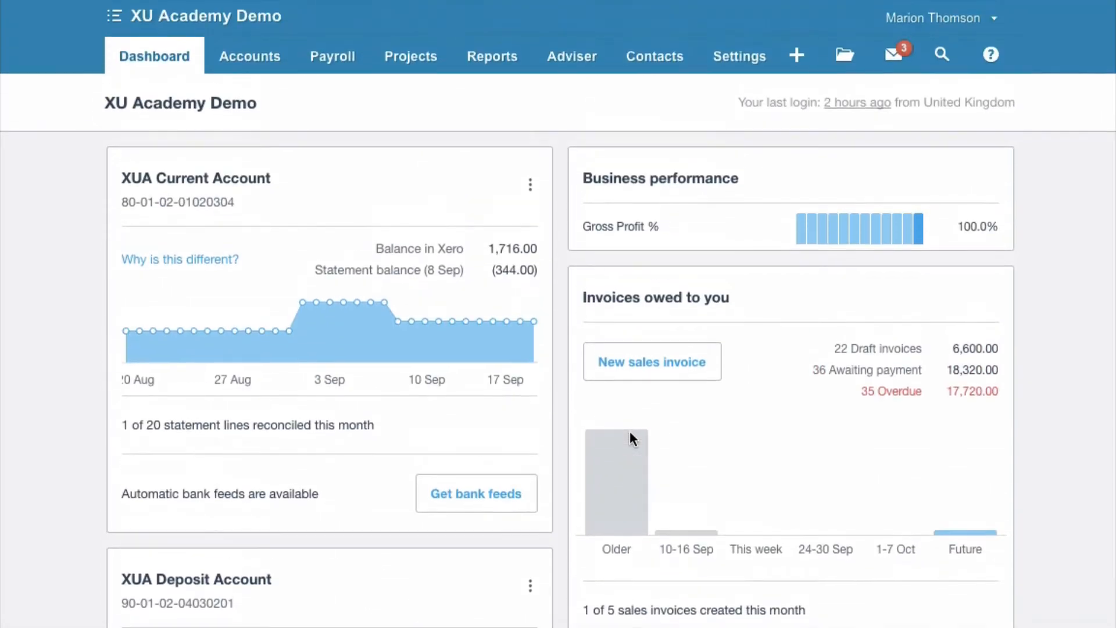
{"action": "mouse_move", "coordinate": [796, 64]}
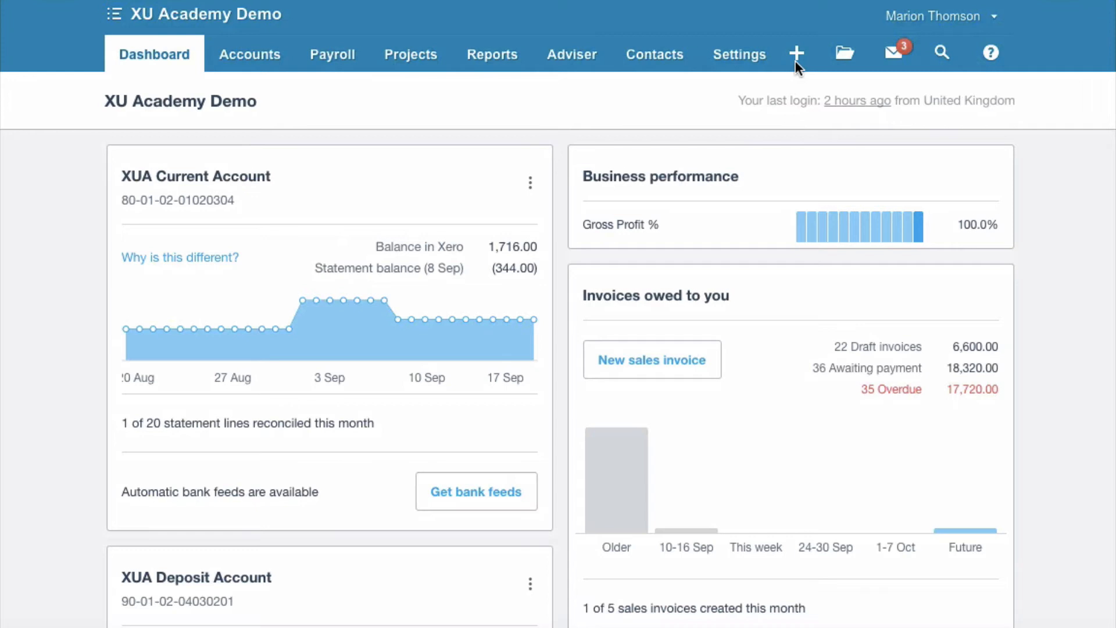
{"action": "left_click", "coordinate": [796, 52]}
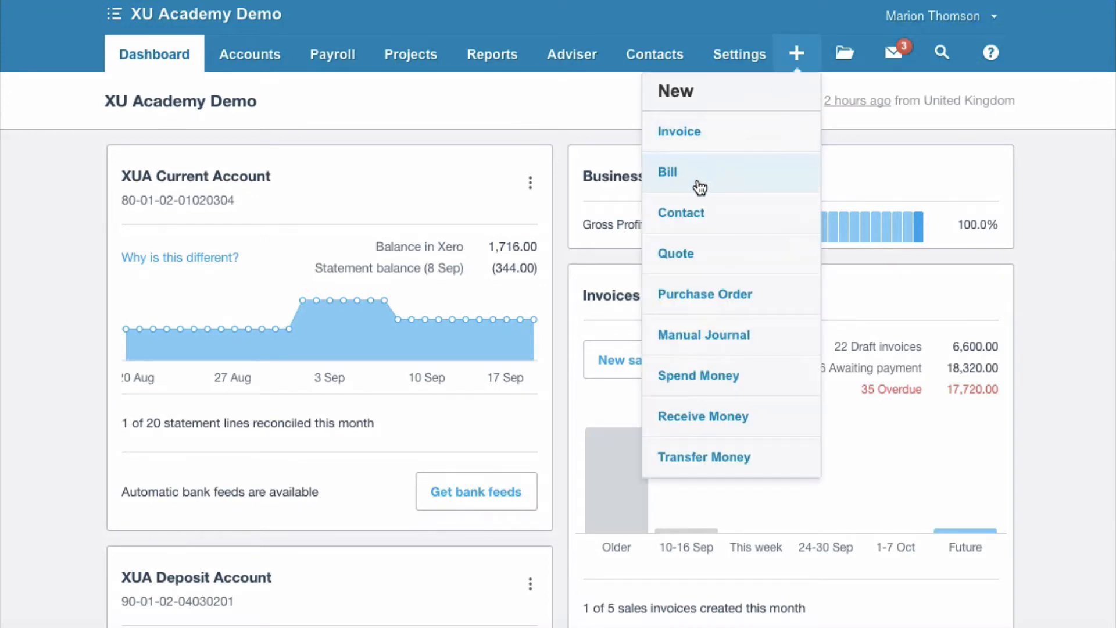
{"action": "mouse_move", "coordinate": [616, 195]}
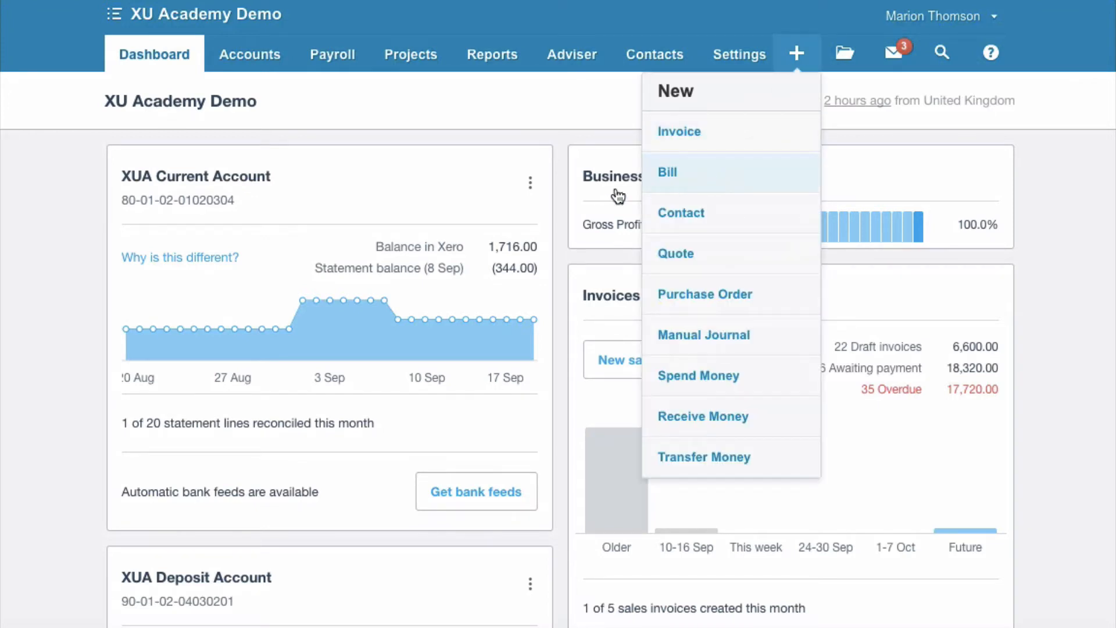
{"action": "left_click", "coordinate": [248, 55]}
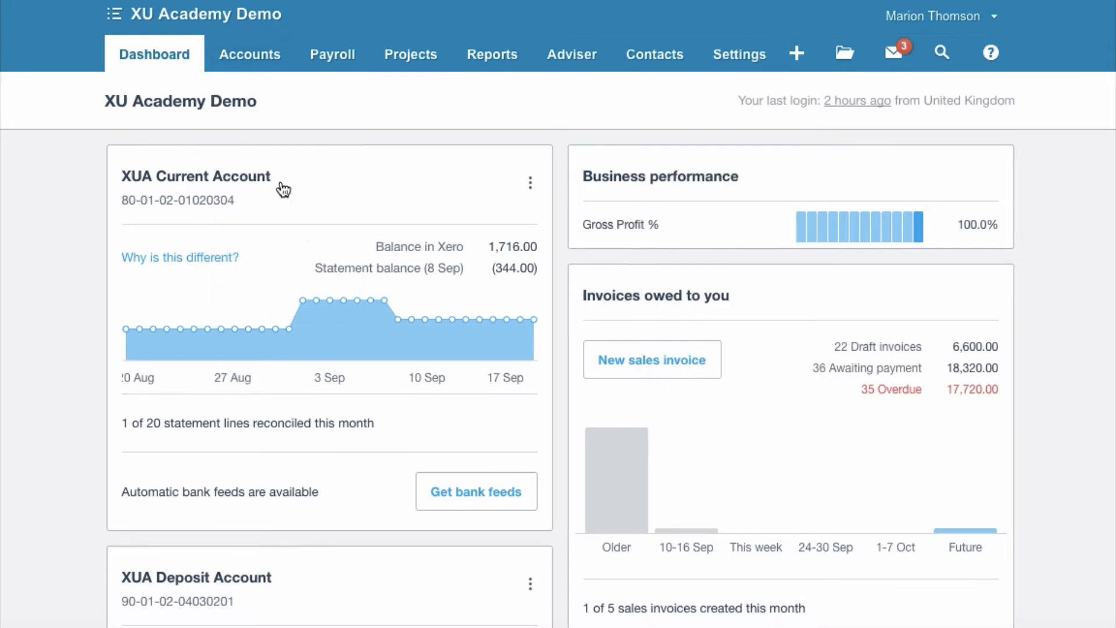
Go to the Purchases overview and start a blank new bill.
{"action": "left_click", "coordinate": [249, 55]}
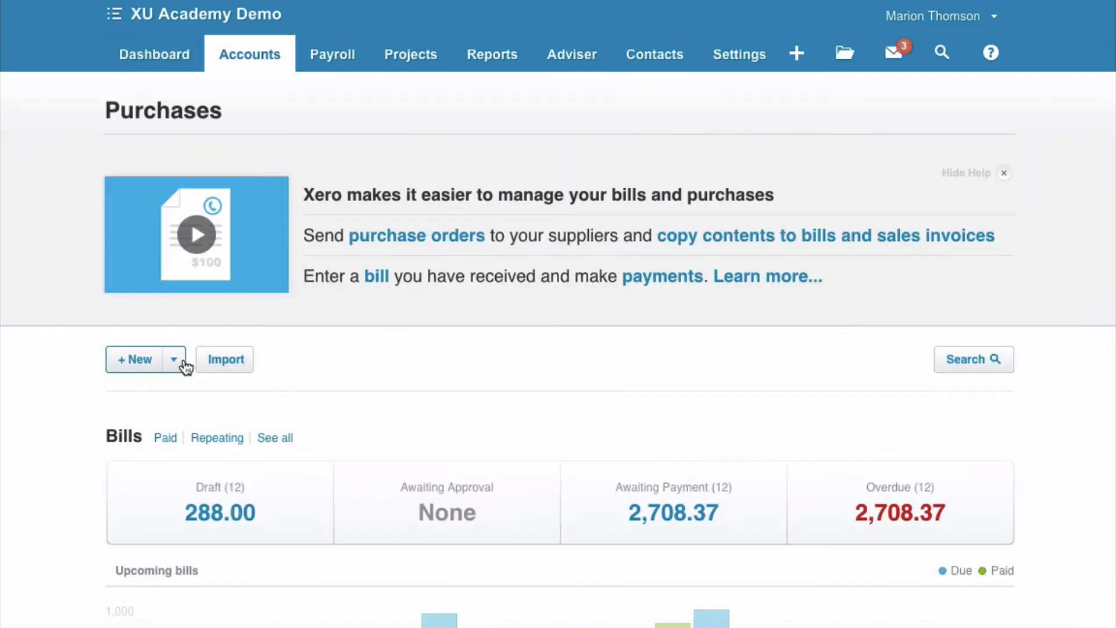
{"action": "left_click", "coordinate": [135, 360]}
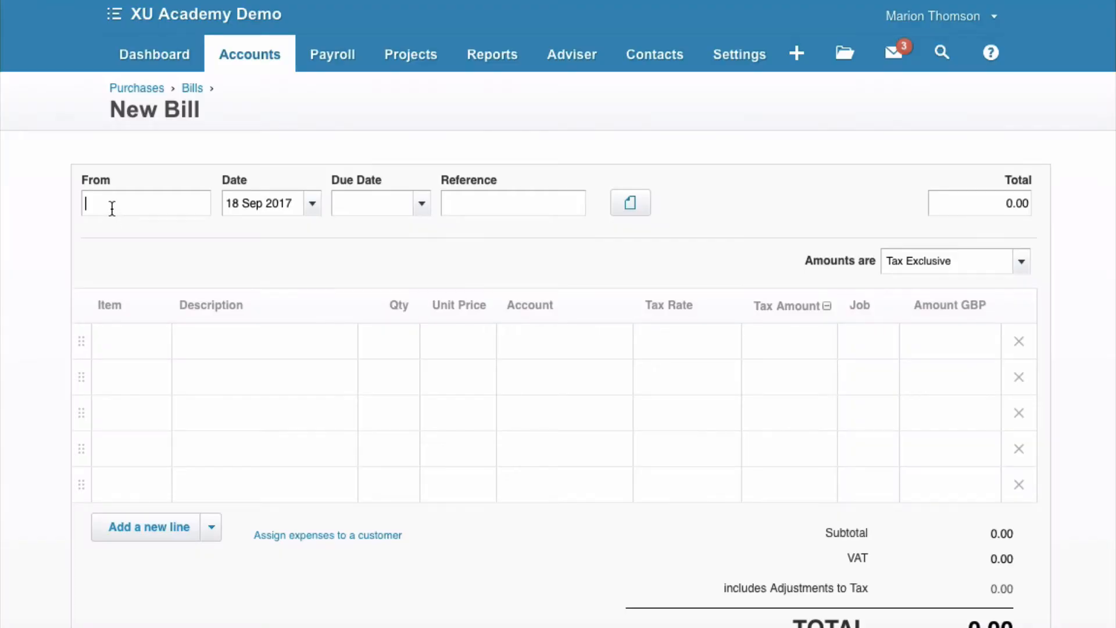
Enter new supplier Colin the Computer Geek and date the bill 1 Sep 2017.
{"action": "type", "text": "Colin the"}
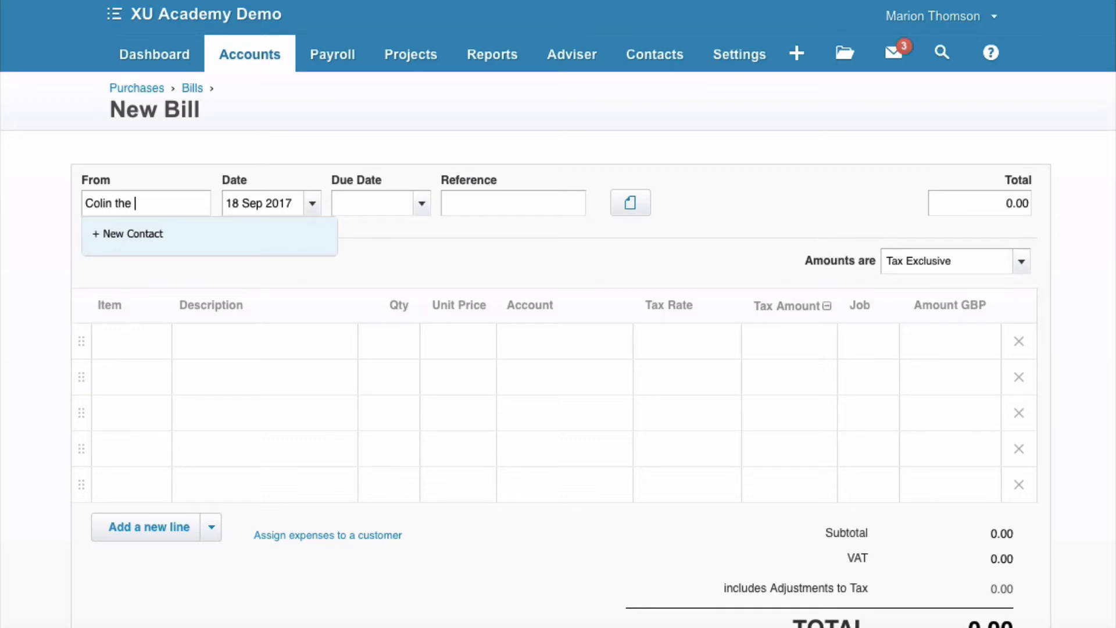
{"action": "type", "text": "Computer"}
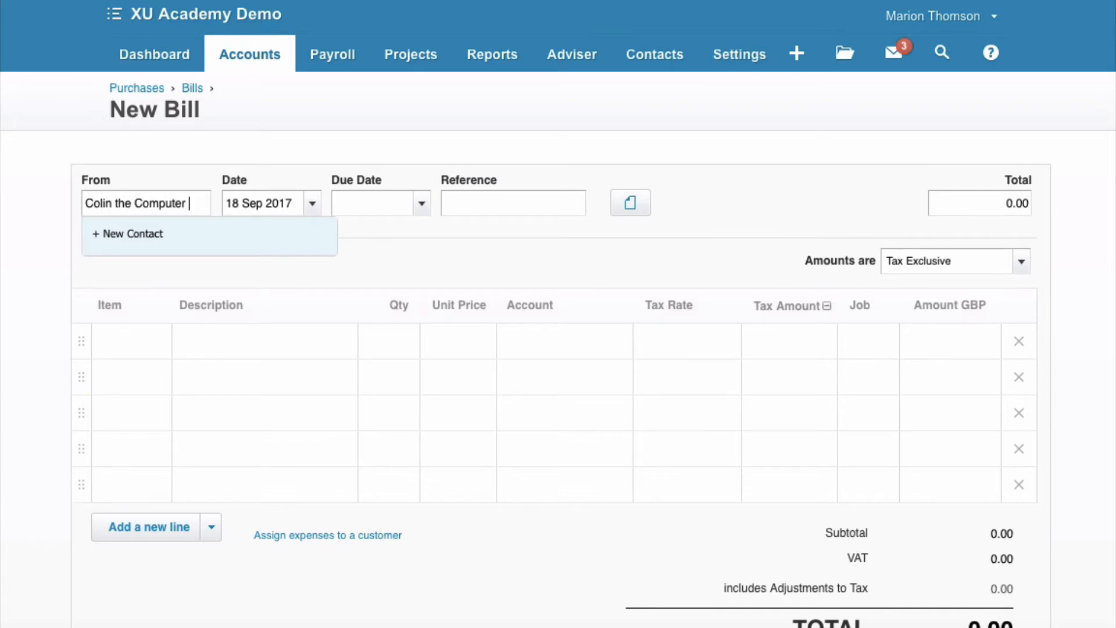
{"action": "type", "text": "Geek"}
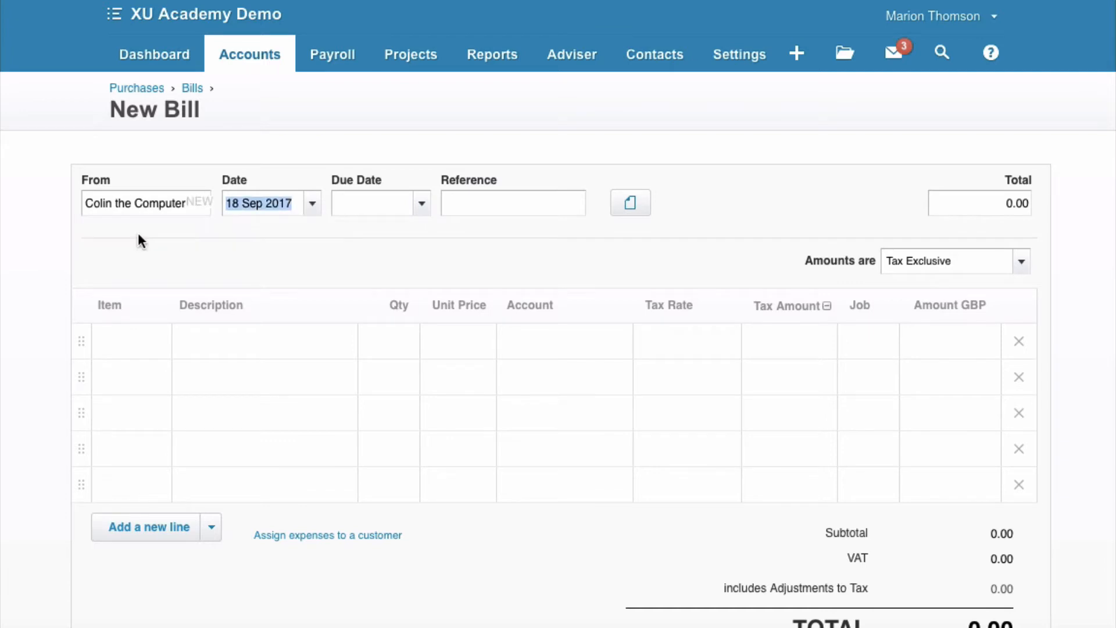
{"action": "mouse_move", "coordinate": [322, 207]}
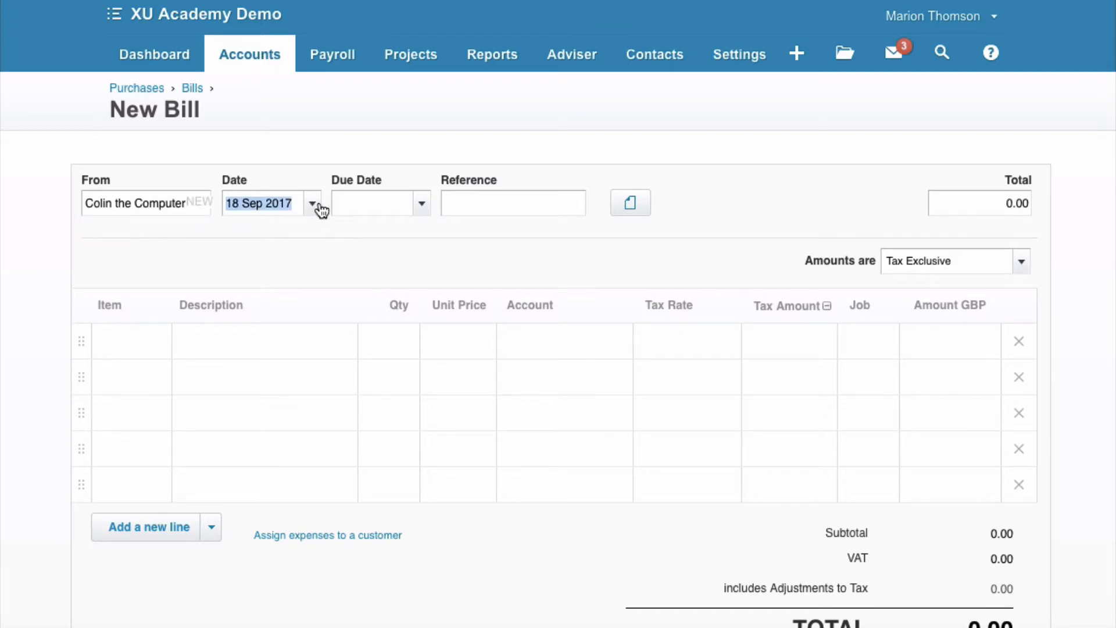
{"action": "left_click", "coordinate": [312, 202]}
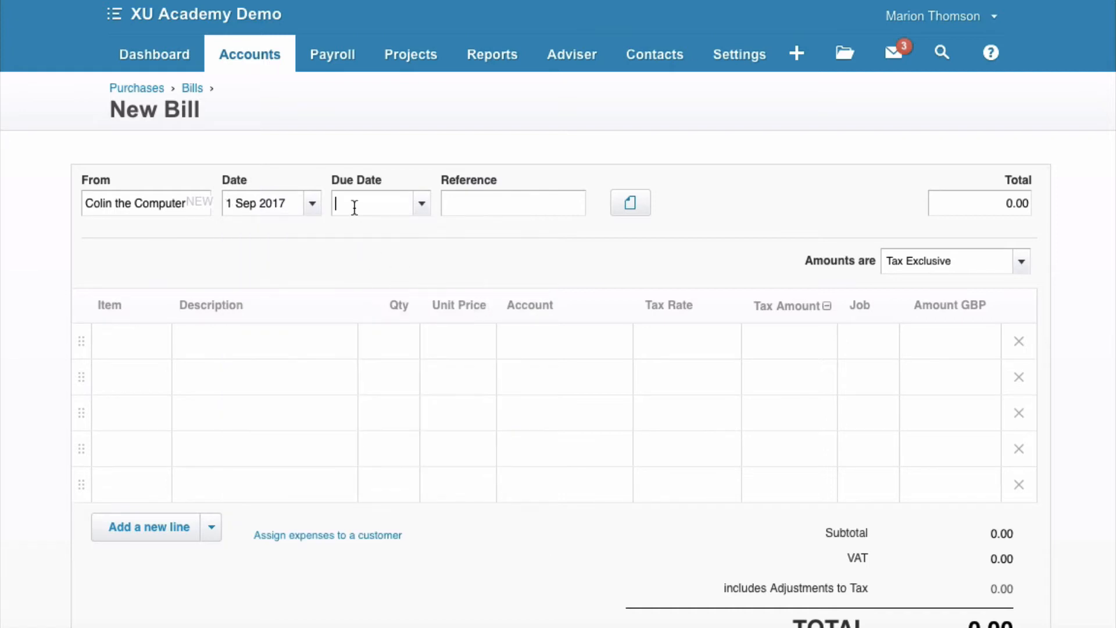
Set due date +30 days (1 Oct 2017), reference 480 and total 120.
{"action": "type", "text": "+30"}
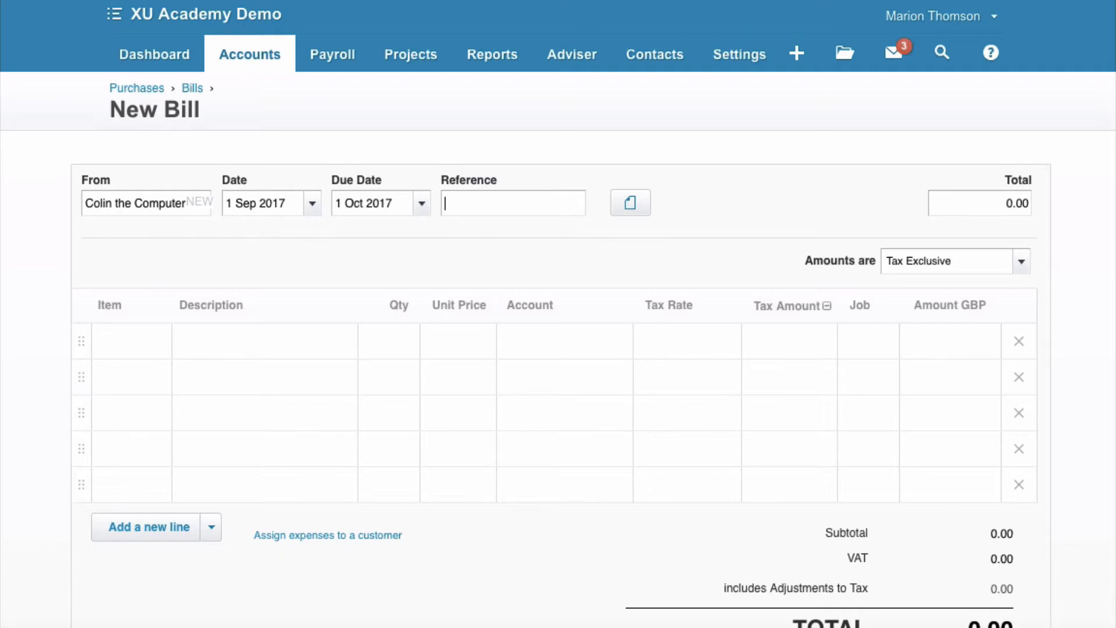
{"action": "type", "text": "48"}
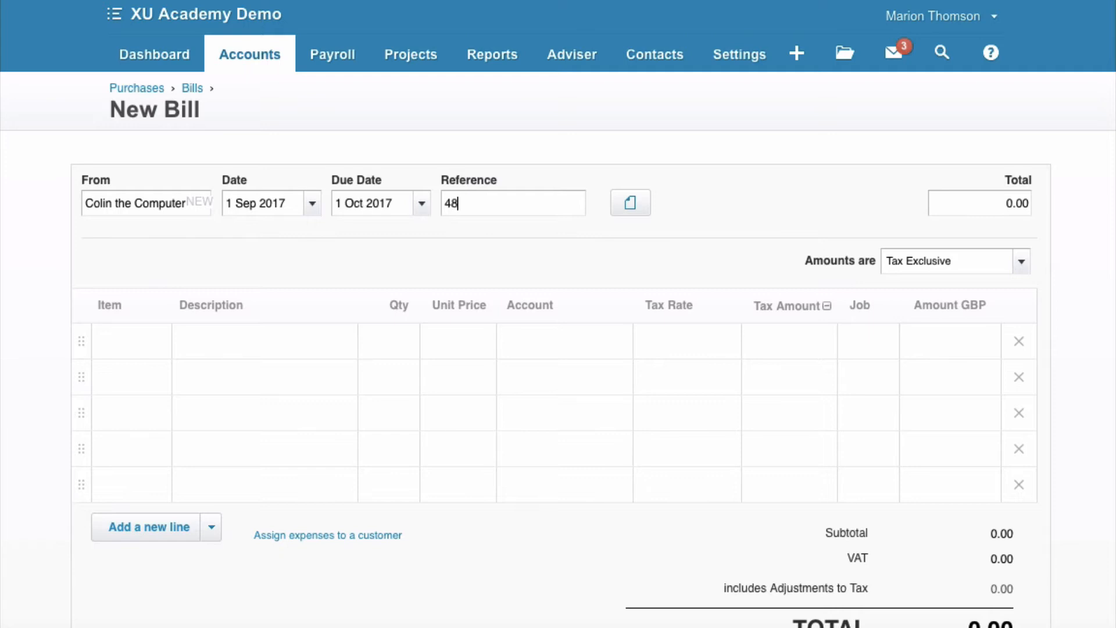
{"action": "type", "text": "0"}
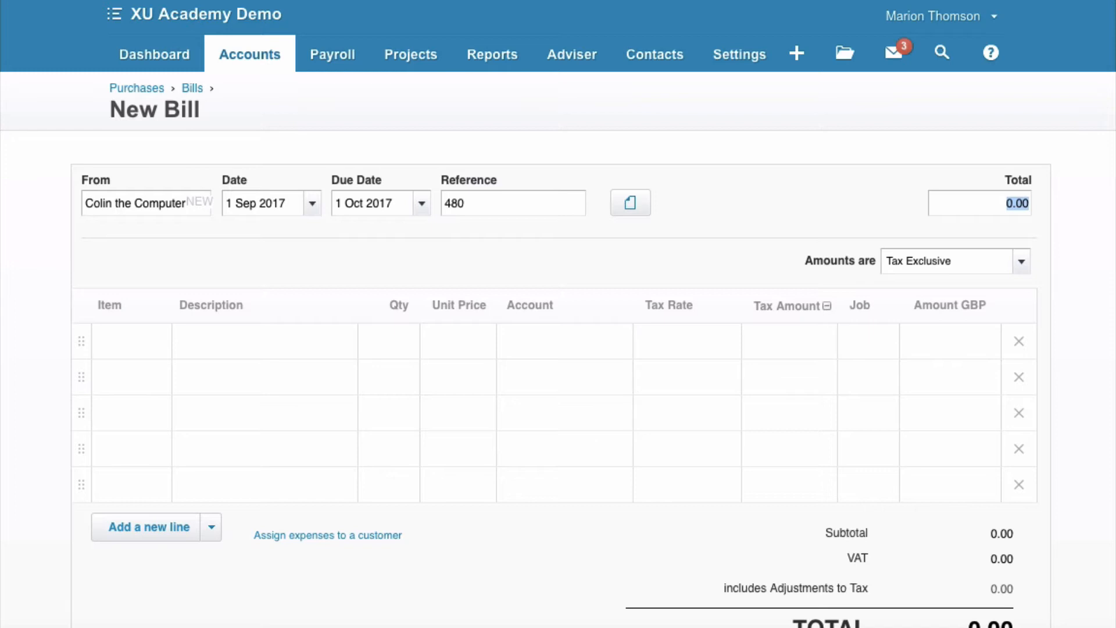
{"action": "type", "text": "120"}
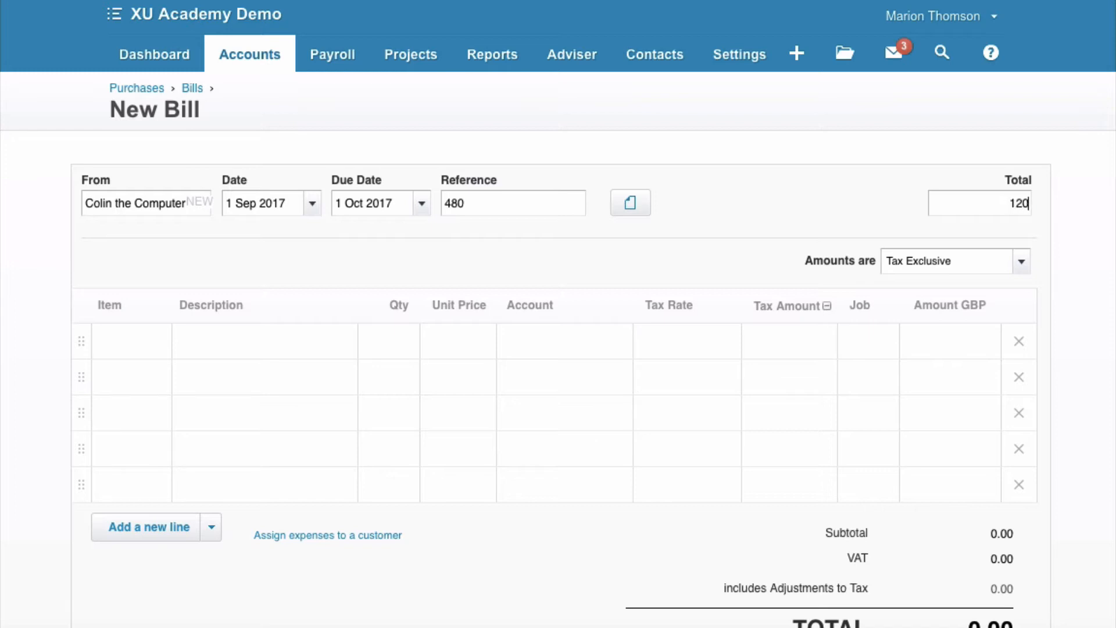
{"action": "left_click", "coordinate": [264, 352]}
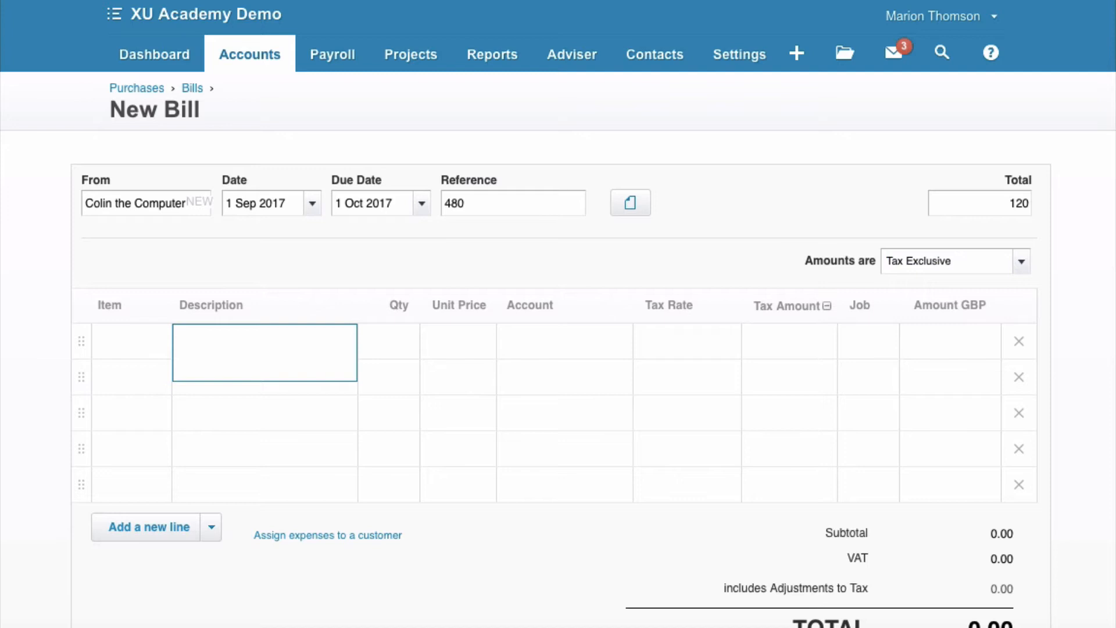
Fill the line Computer consultancy at 100.00, coded to 412 - Consulting with 20% VAT on Expenses.
{"action": "type", "text": "Computer consul"}
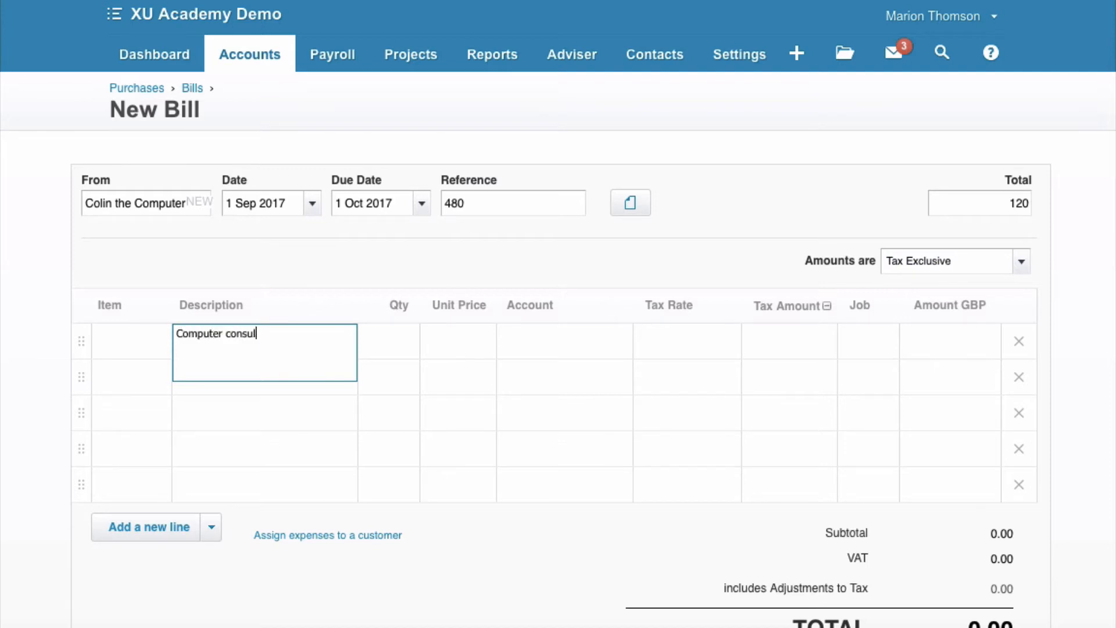
{"action": "type", "text": "tancy"}
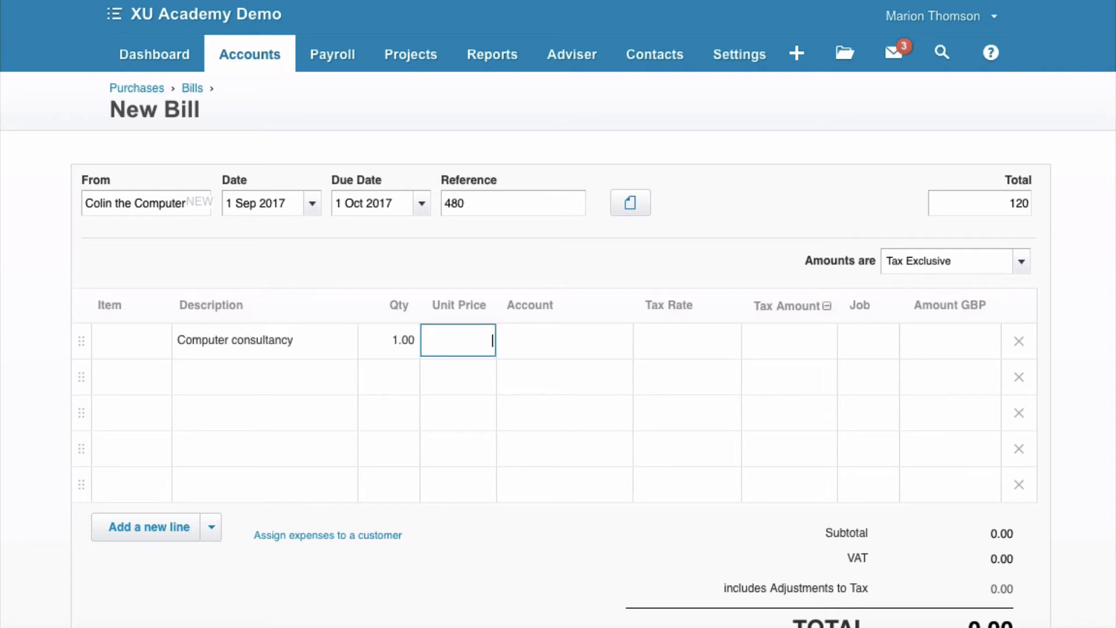
{"action": "type", "text": "100.00"}
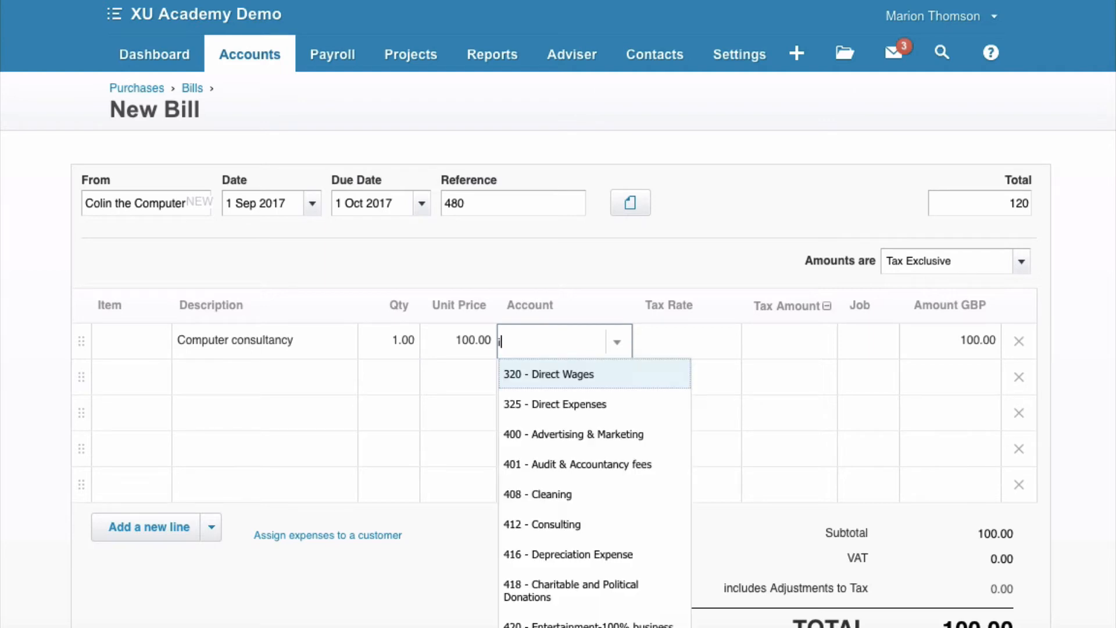
{"action": "type", "text": "t"}
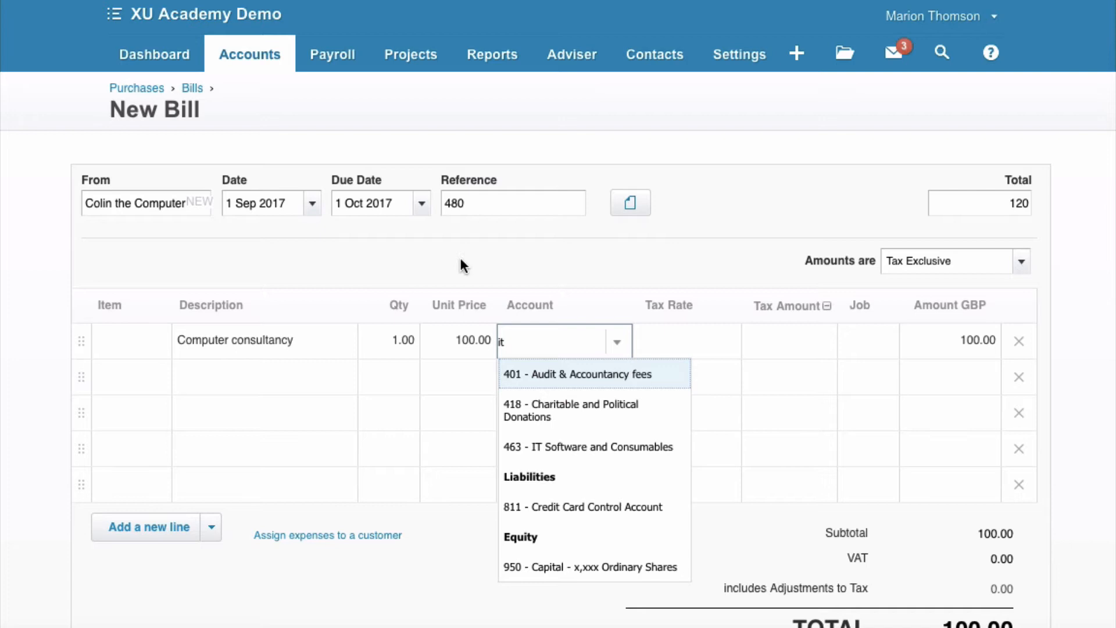
{"action": "mouse_move", "coordinate": [604, 390]}
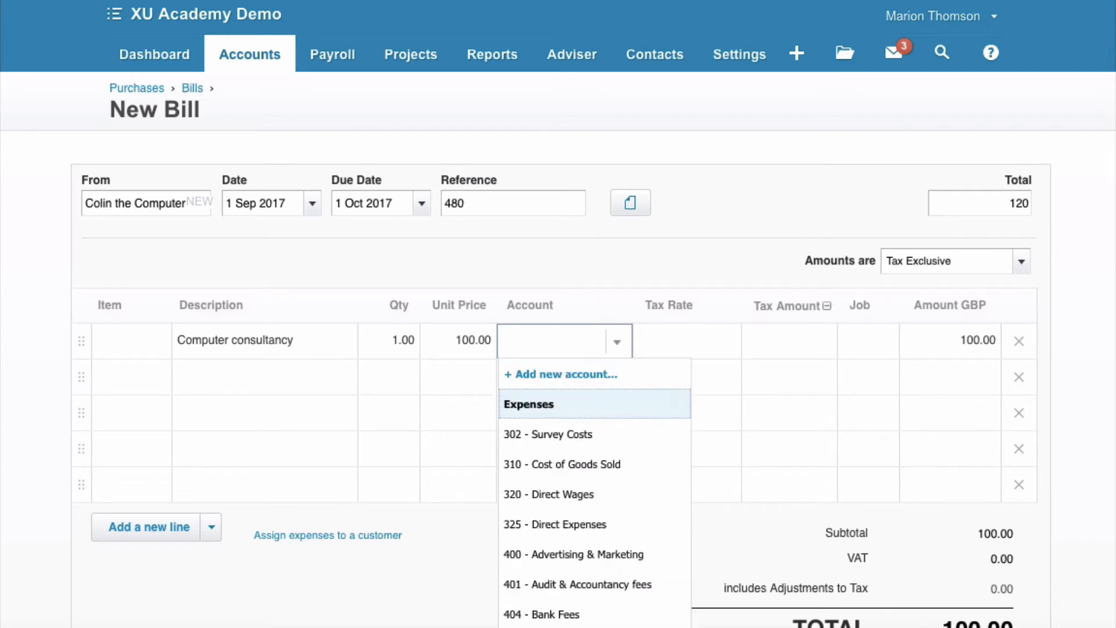
{"action": "type", "text": "con"}
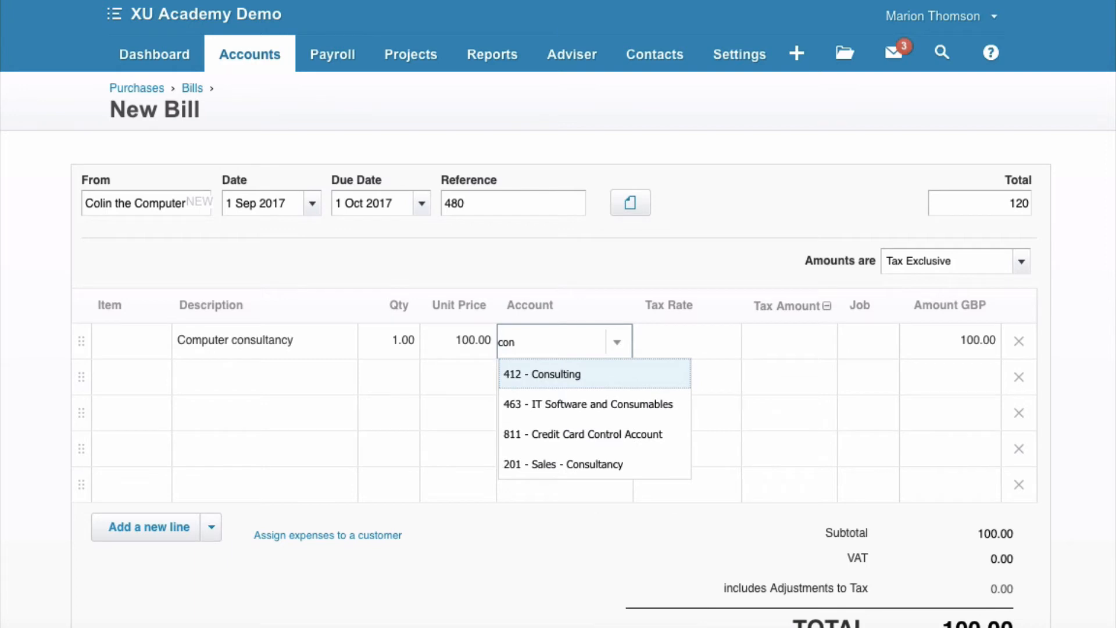
{"action": "left_click", "coordinate": [543, 373]}
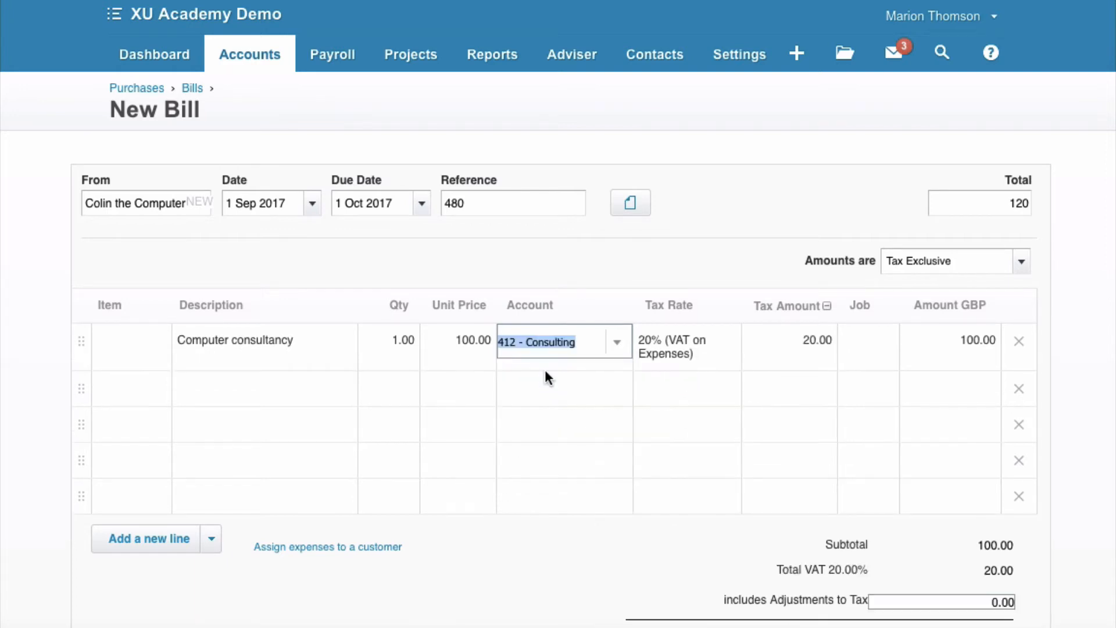
{"action": "mouse_move", "coordinate": [722, 357]}
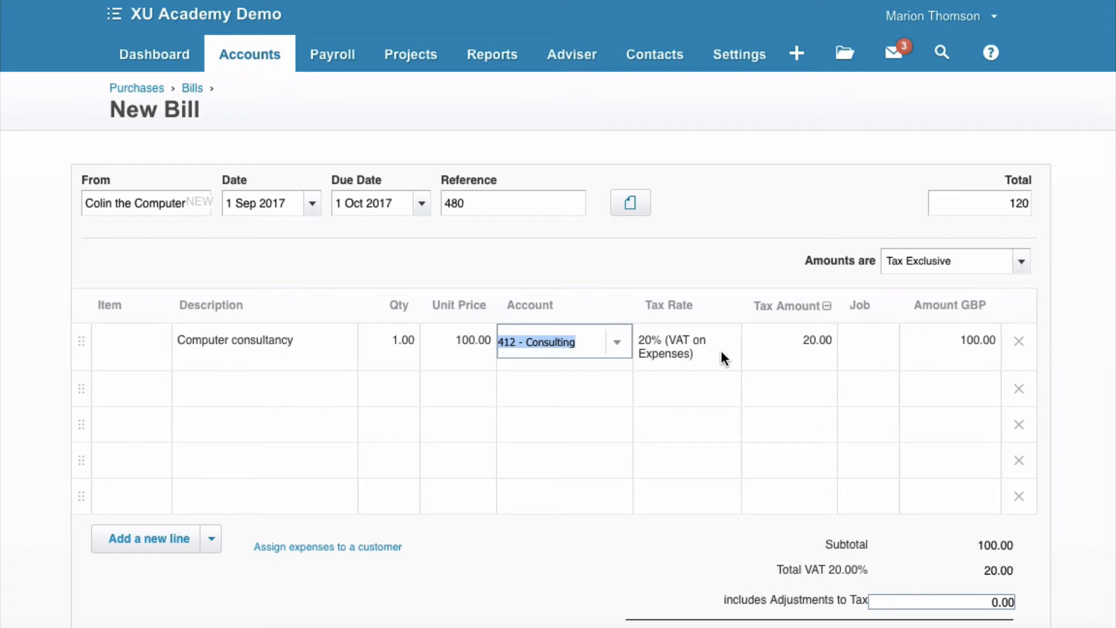
{"action": "mouse_move", "coordinate": [654, 354]}
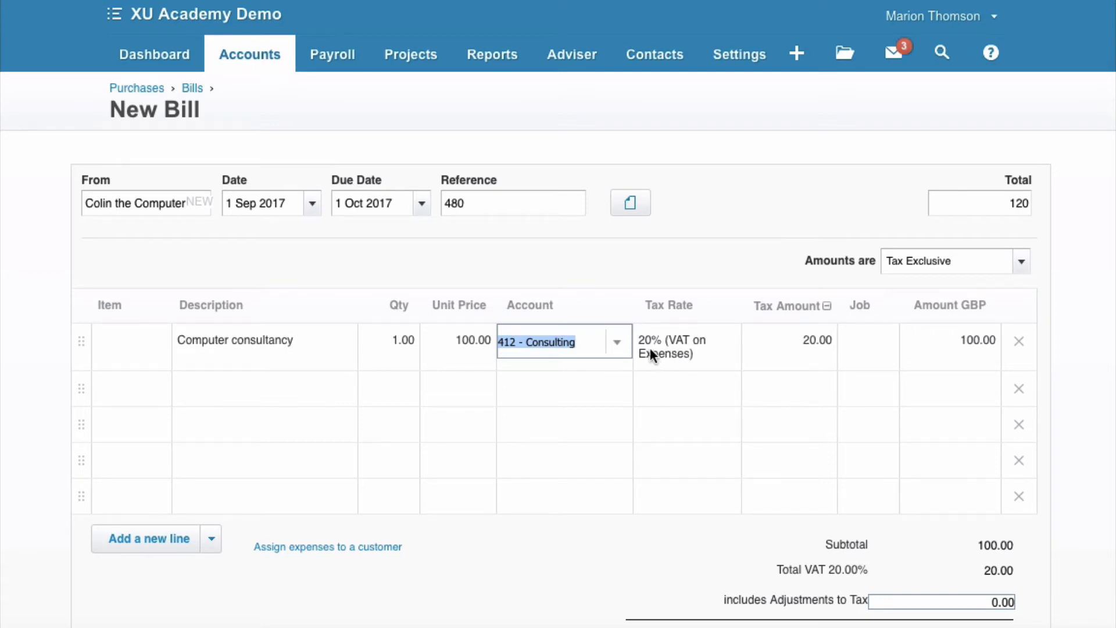
{"action": "mouse_move", "coordinate": [715, 357]}
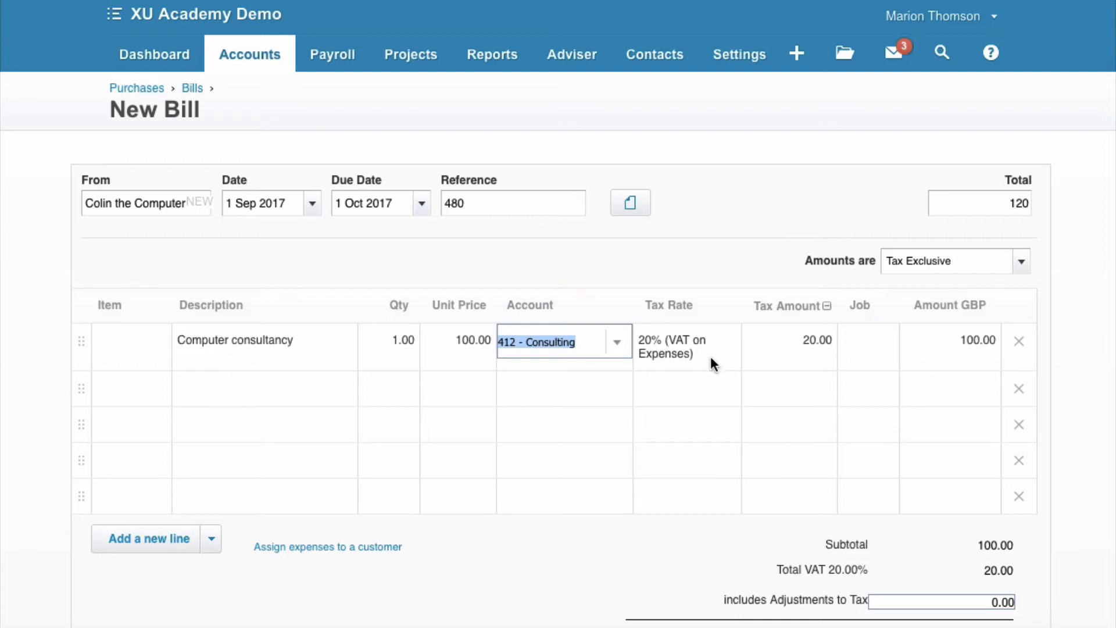
{"action": "mouse_move", "coordinate": [729, 337]}
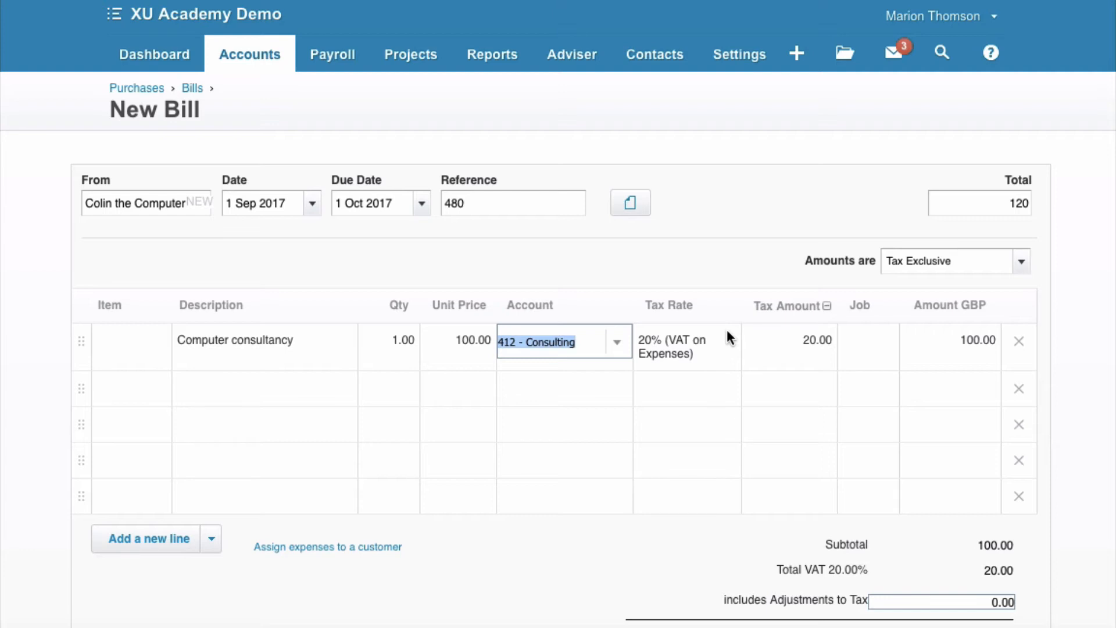
{"action": "mouse_move", "coordinate": [724, 356]}
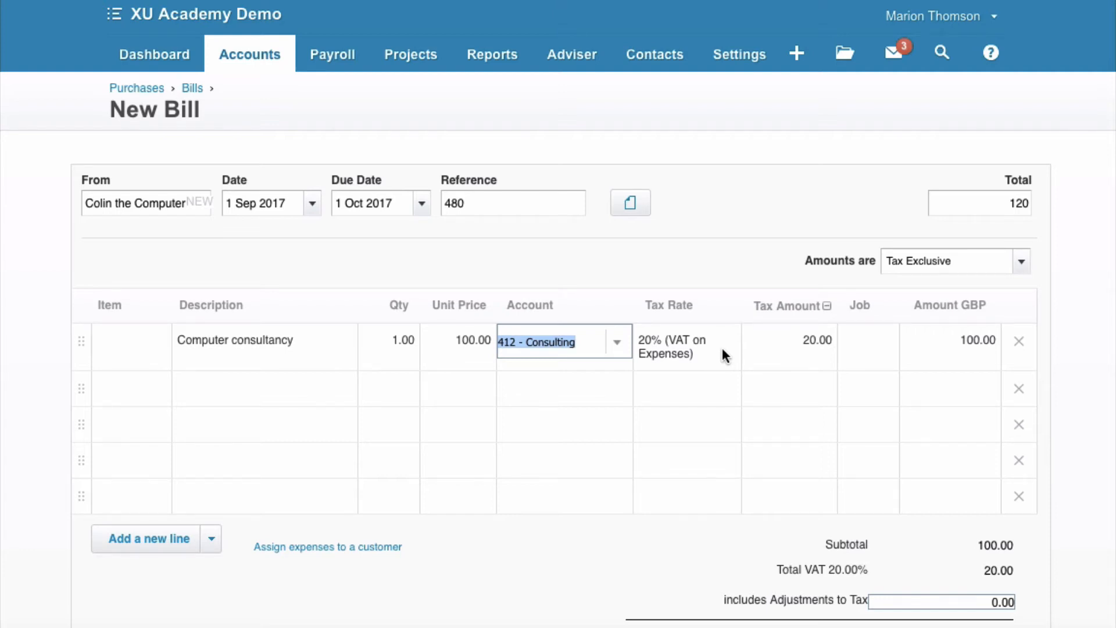
{"action": "scroll", "scroll_direction": "down", "scroll_amount": 3}
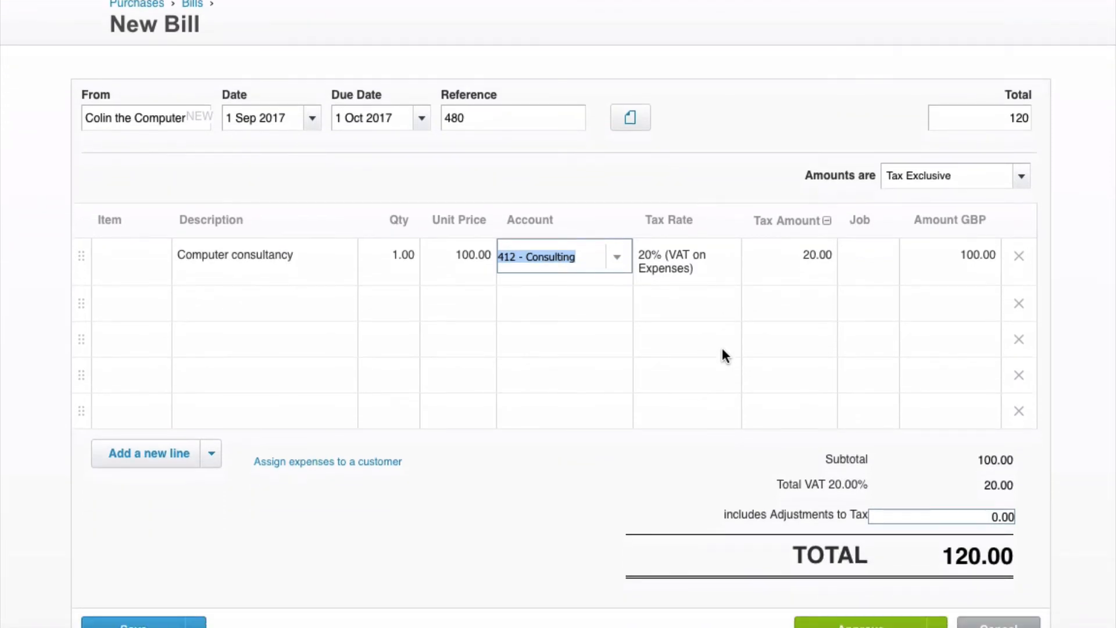
{"action": "scroll", "scroll_direction": "up", "scroll_amount": 3}
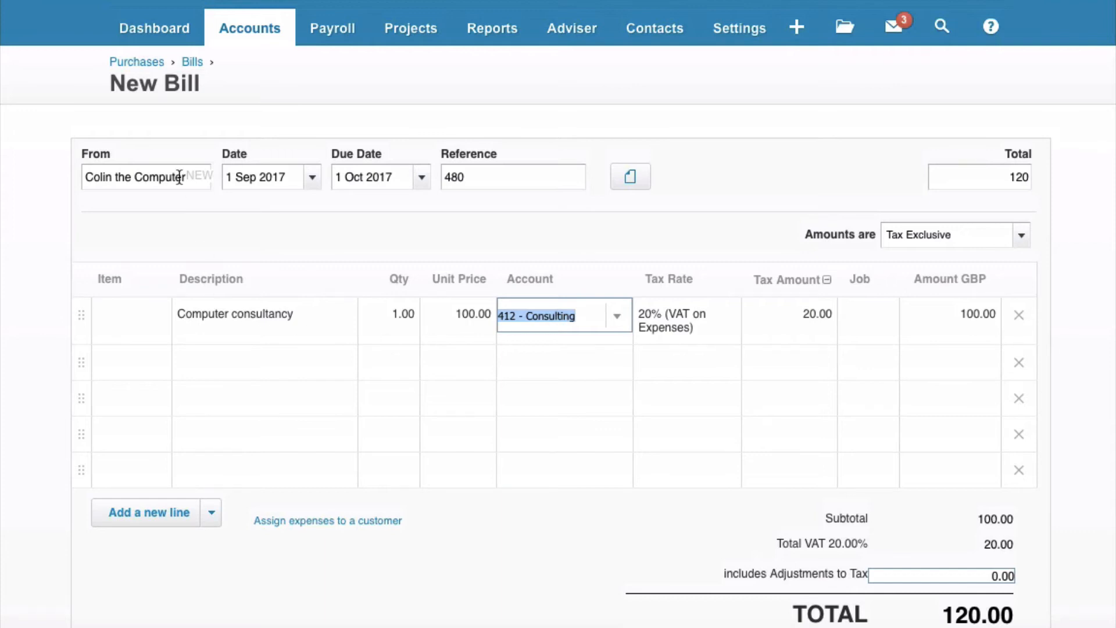
{"action": "mouse_move", "coordinate": [303, 177]}
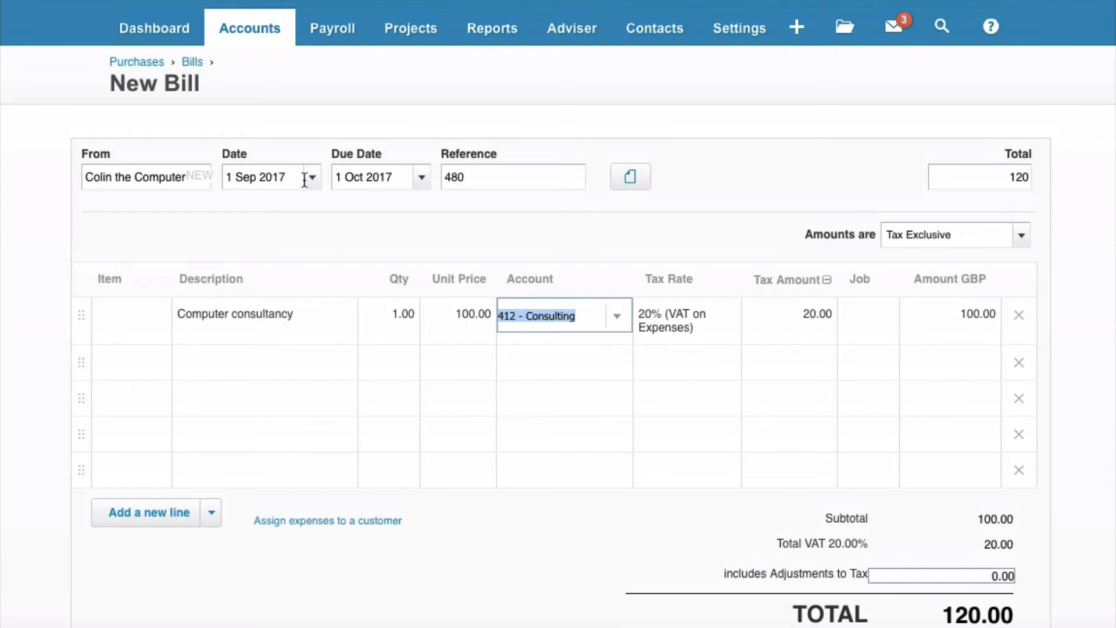
{"action": "mouse_move", "coordinate": [471, 305]}
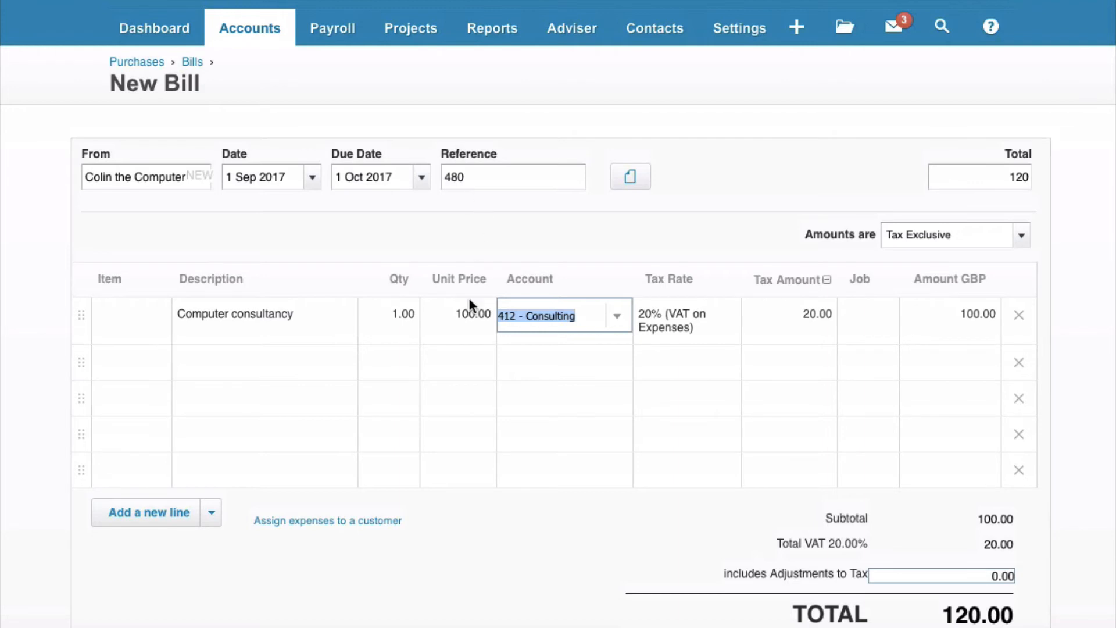
{"action": "mouse_move", "coordinate": [579, 376]}
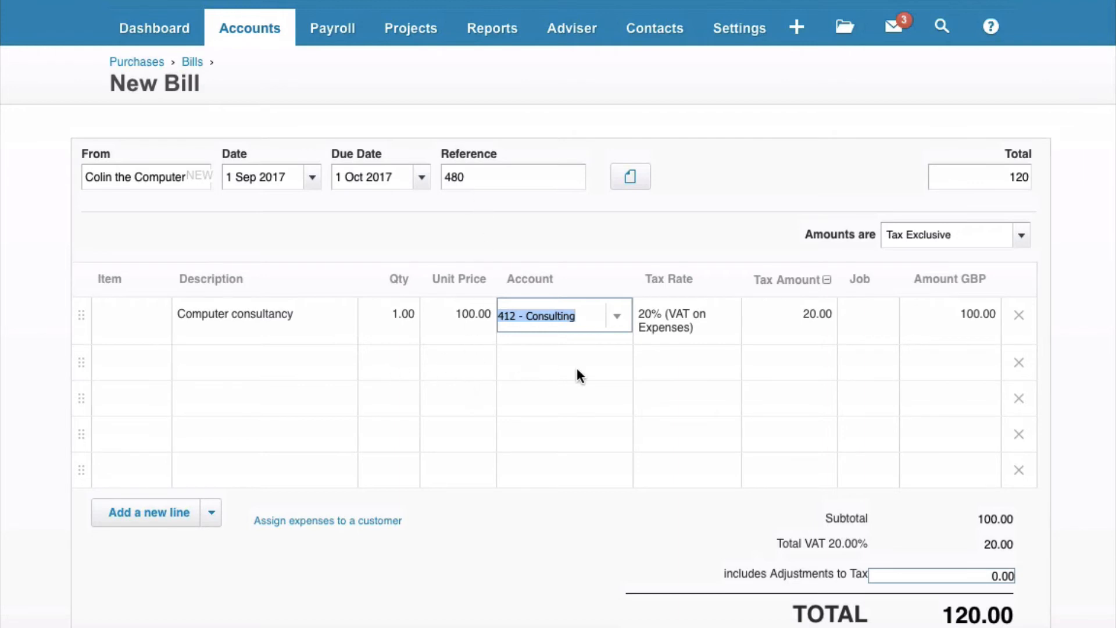
{"action": "scroll", "scroll_direction": "down", "scroll_amount": 3}
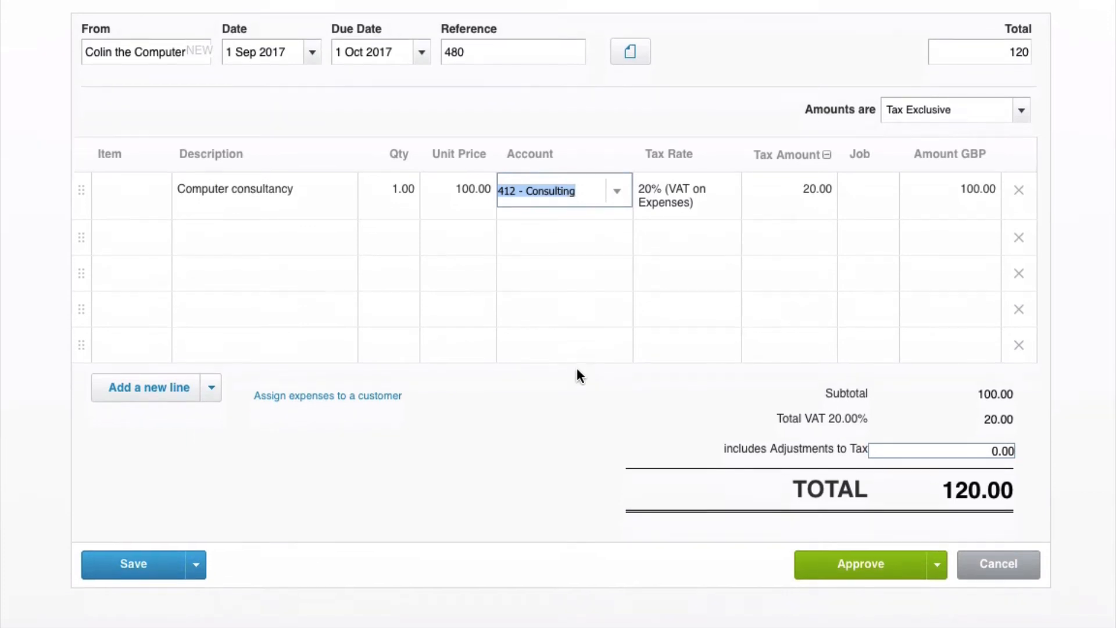
{"action": "scroll", "scroll_direction": "down", "scroll_amount": 3}
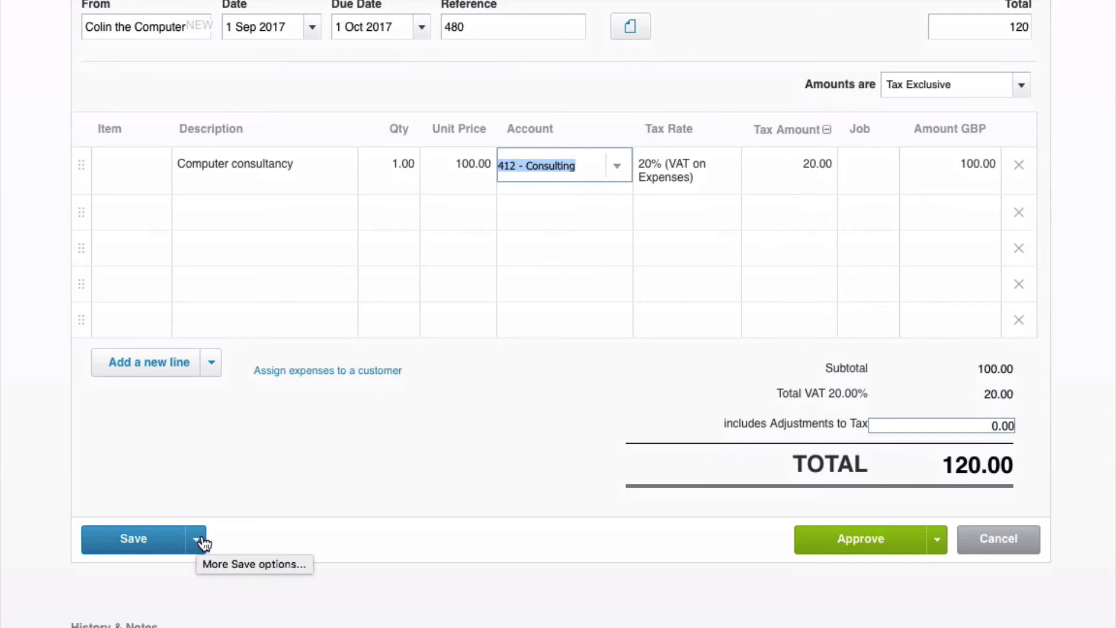
{"action": "mouse_move", "coordinate": [744, 471]}
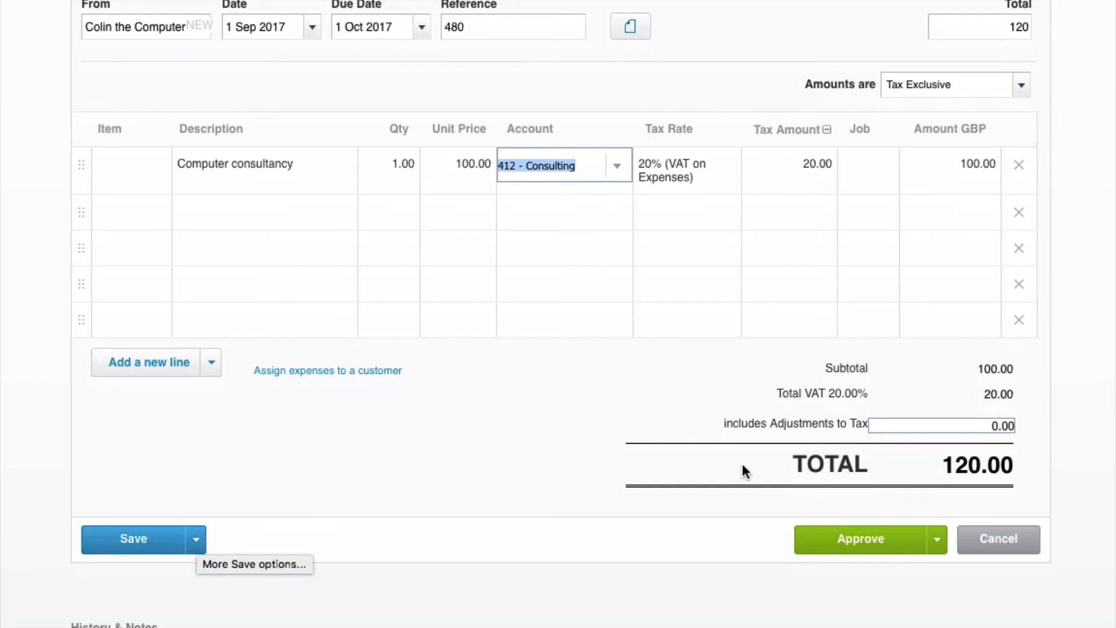
{"action": "mouse_move", "coordinate": [872, 545]}
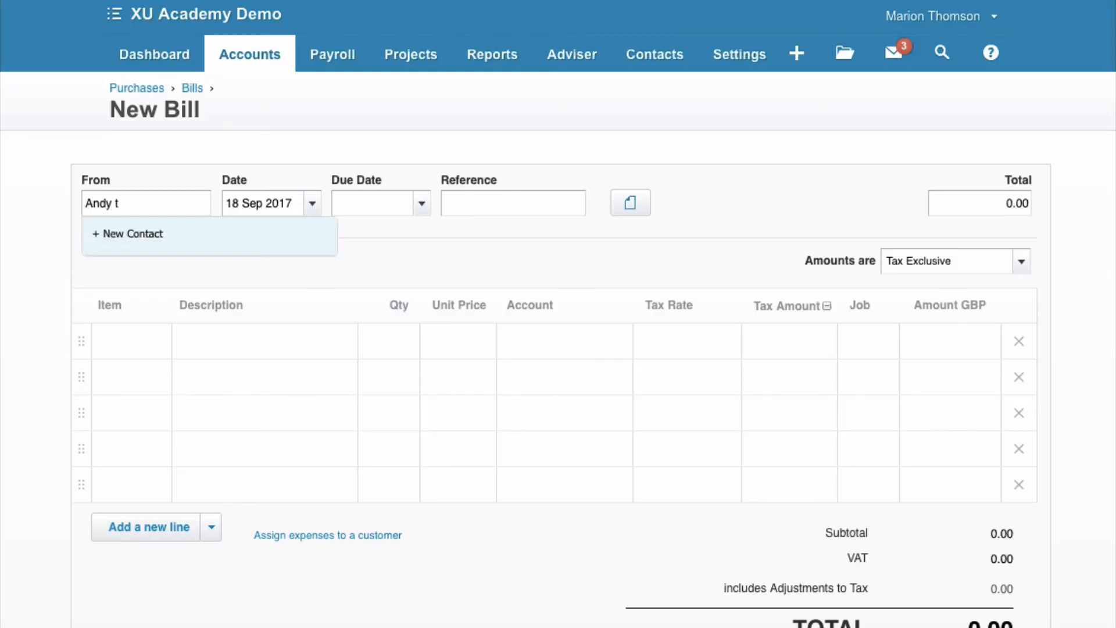
Enter new supplier Andy the Awesome Accountant and date the bill 1 Sep 2017.
{"action": "type", "text": "he Aw"}
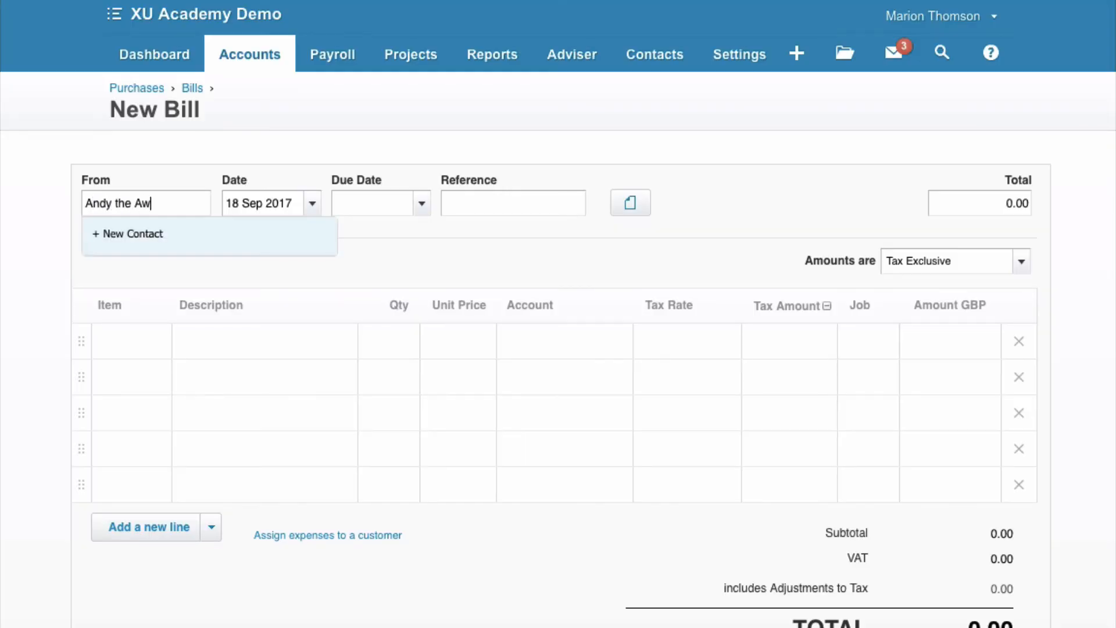
{"action": "type", "text": "esome Acc"}
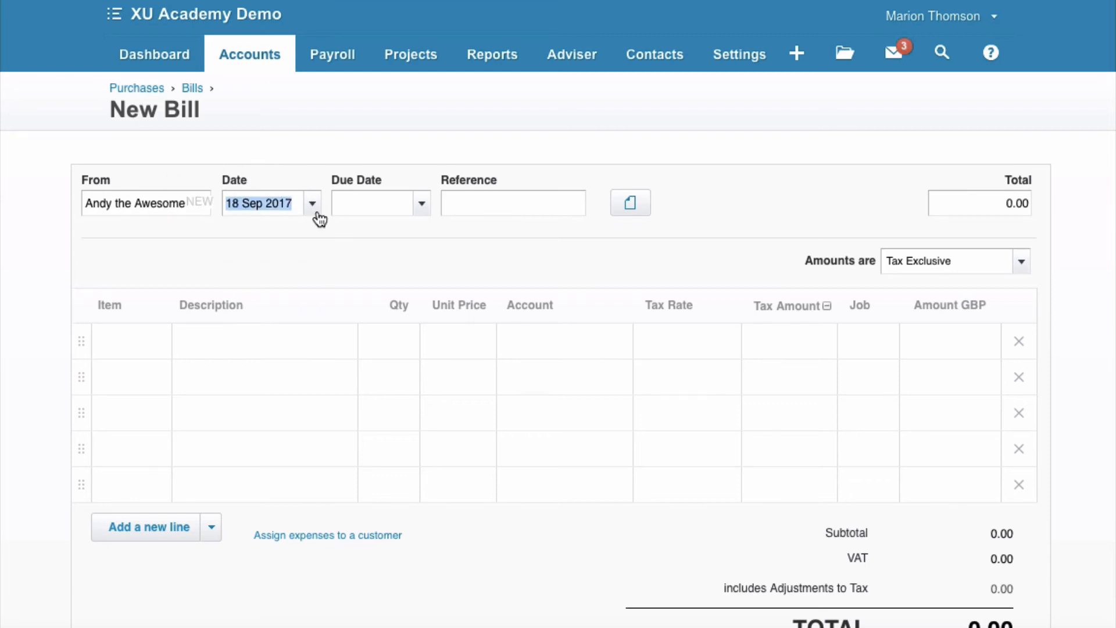
{"action": "left_click", "coordinate": [311, 202]}
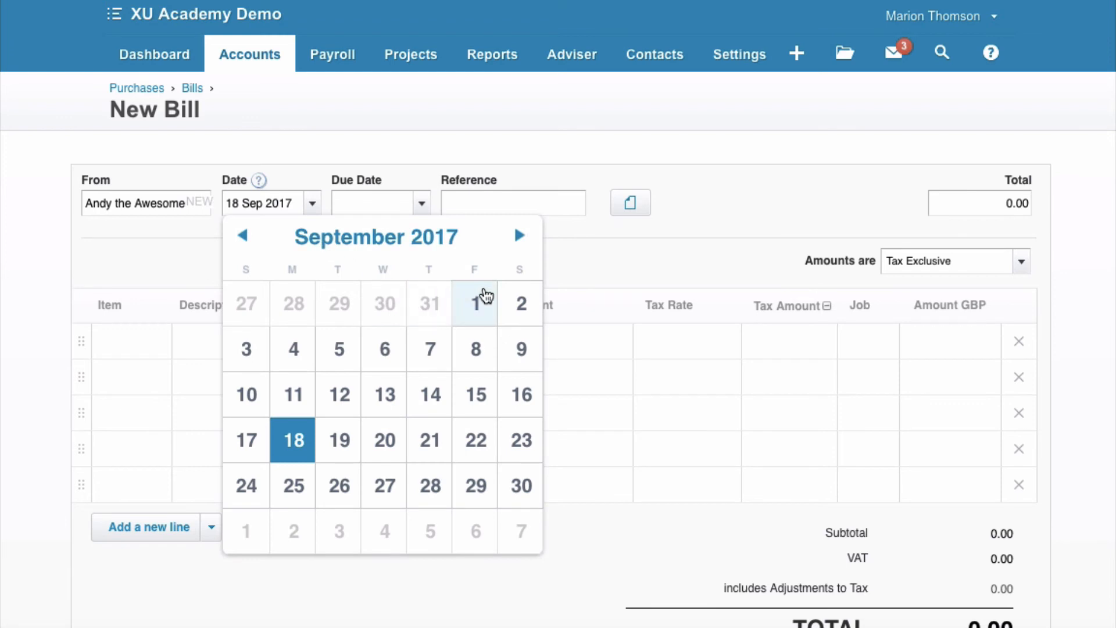
{"action": "left_click", "coordinate": [474, 304]}
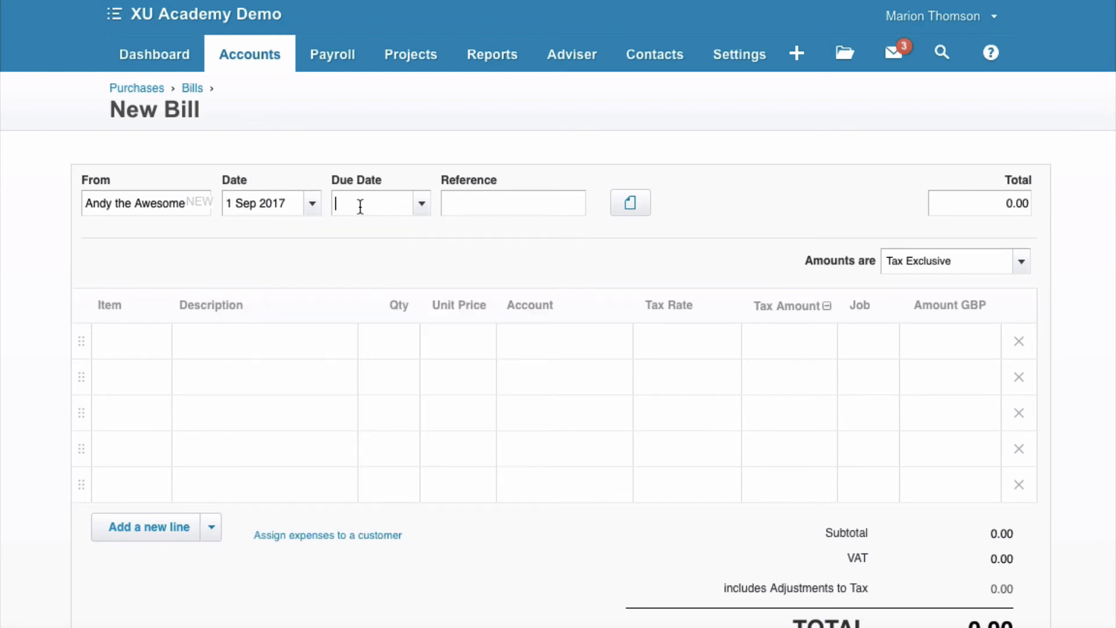
Set due date +30 days (1 Oct 2017), reference 500 and total 600.
{"action": "type", "text": "+30"}
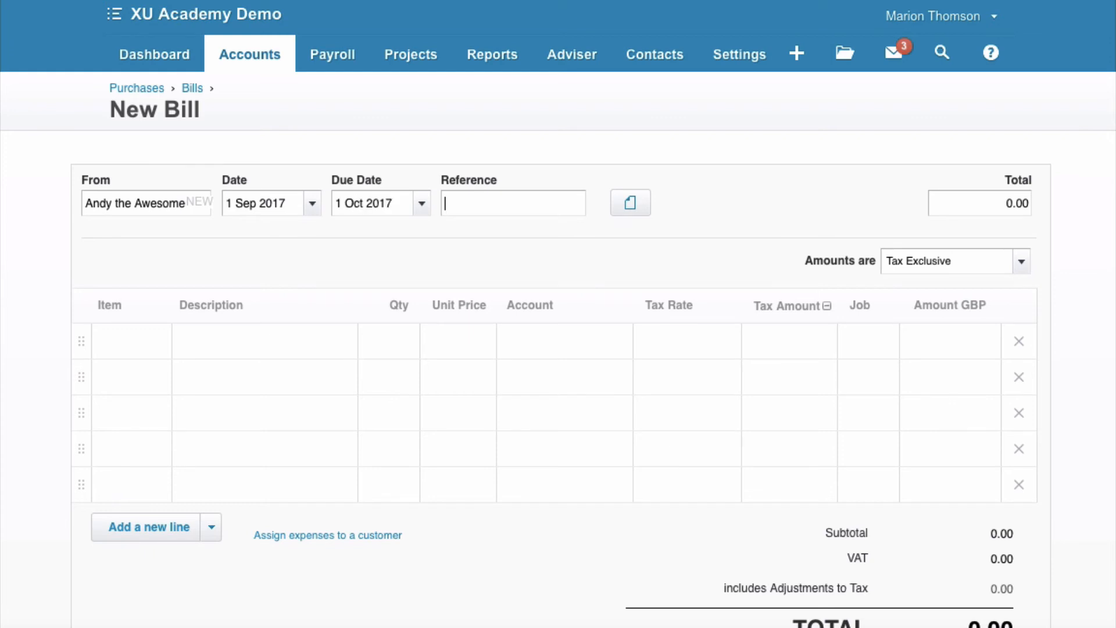
{"action": "type", "text": "500"}
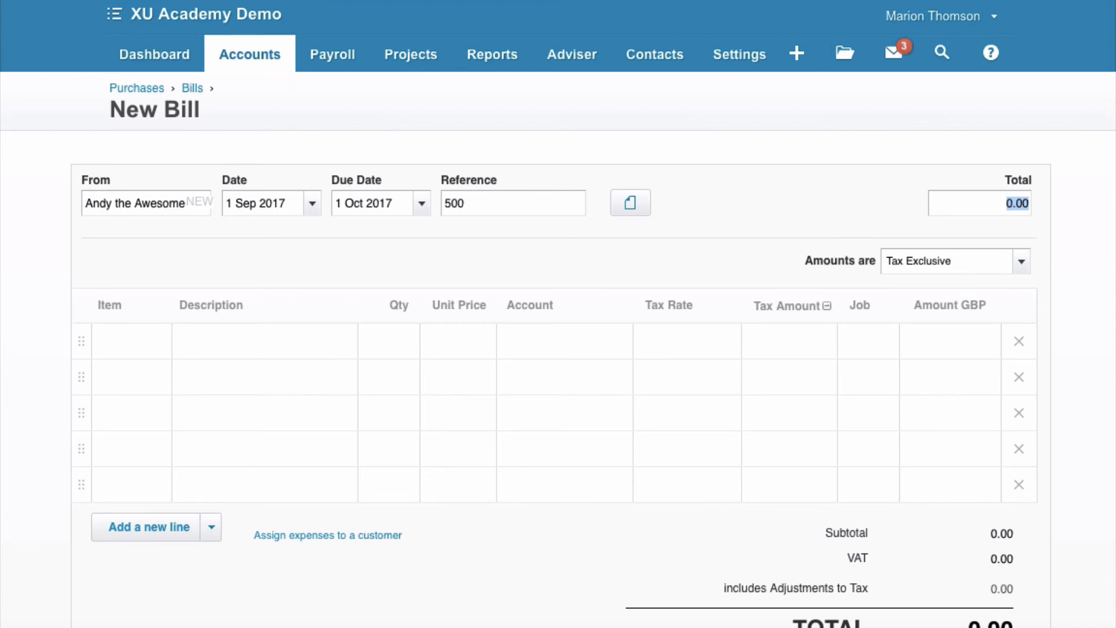
{"action": "type", "text": "600"}
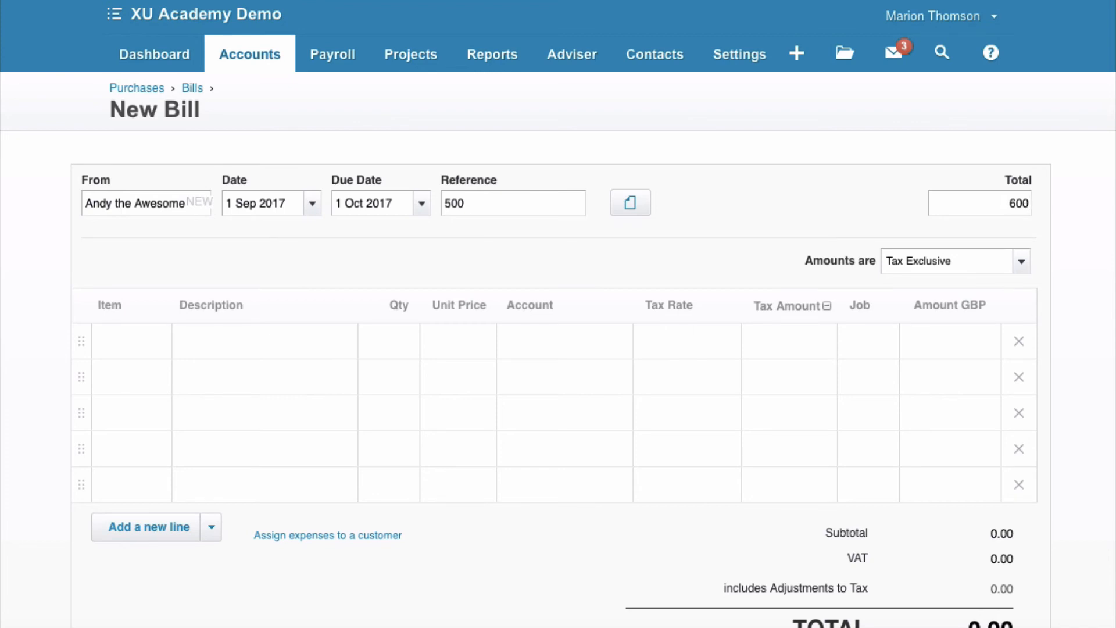
Fill the line Accountancy, qty 1.00 at 500.00, coded to 401 - Audit & Accountancy fees with 20% VAT.
{"action": "left_click", "coordinate": [264, 340]}
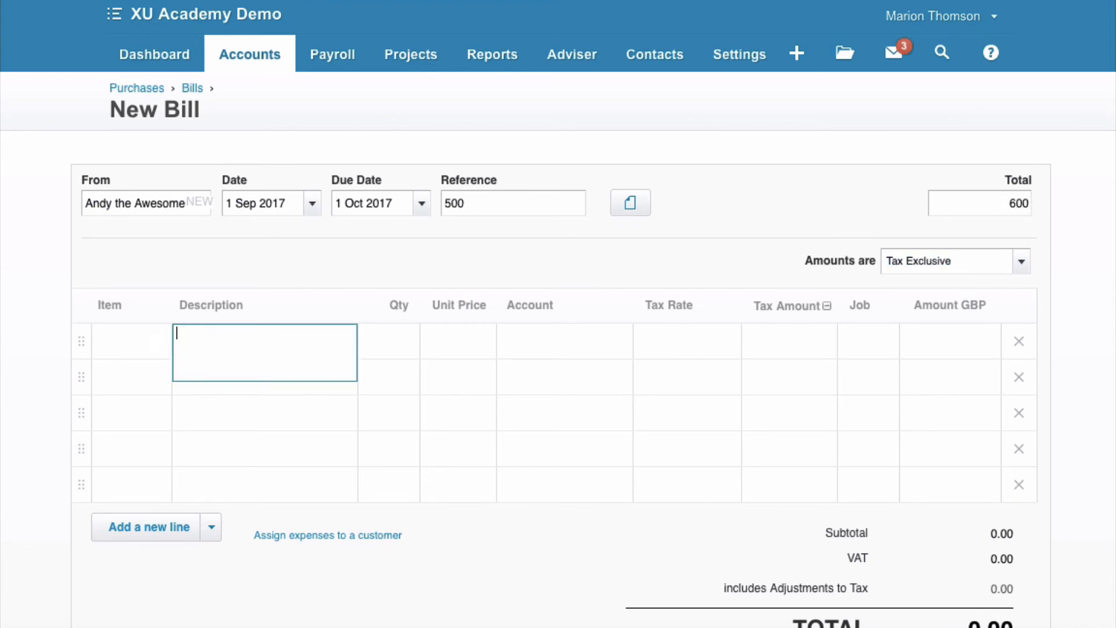
{"action": "type", "text": "Accountancy"}
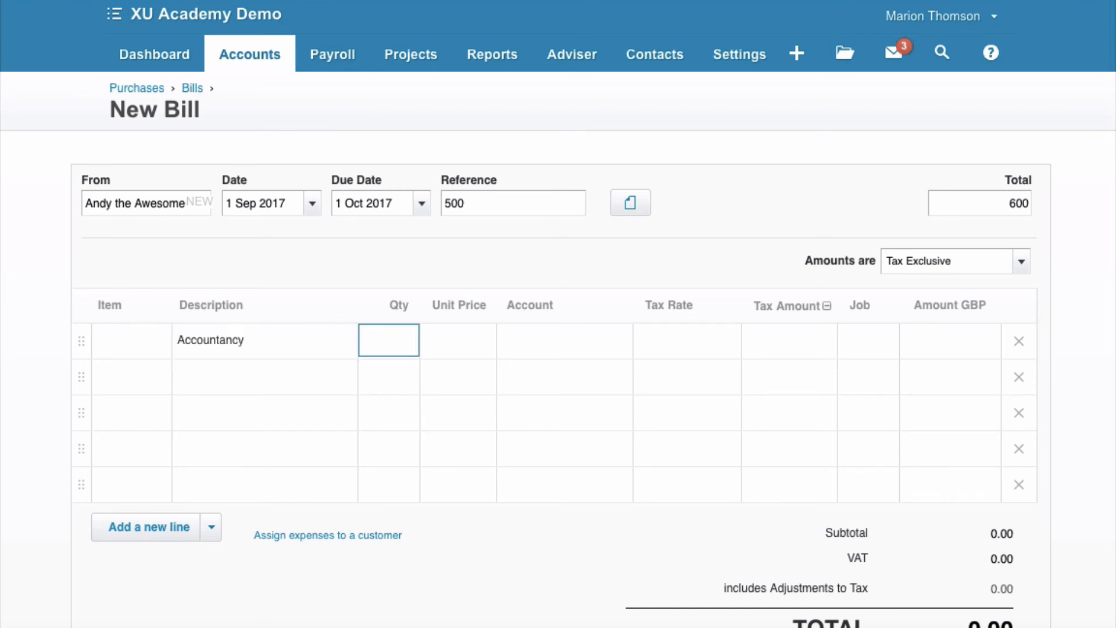
{"action": "type", "text": "1.00"}
{"action": "left_click", "coordinate": [458, 340]}
{"action": "type", "text": "500"}
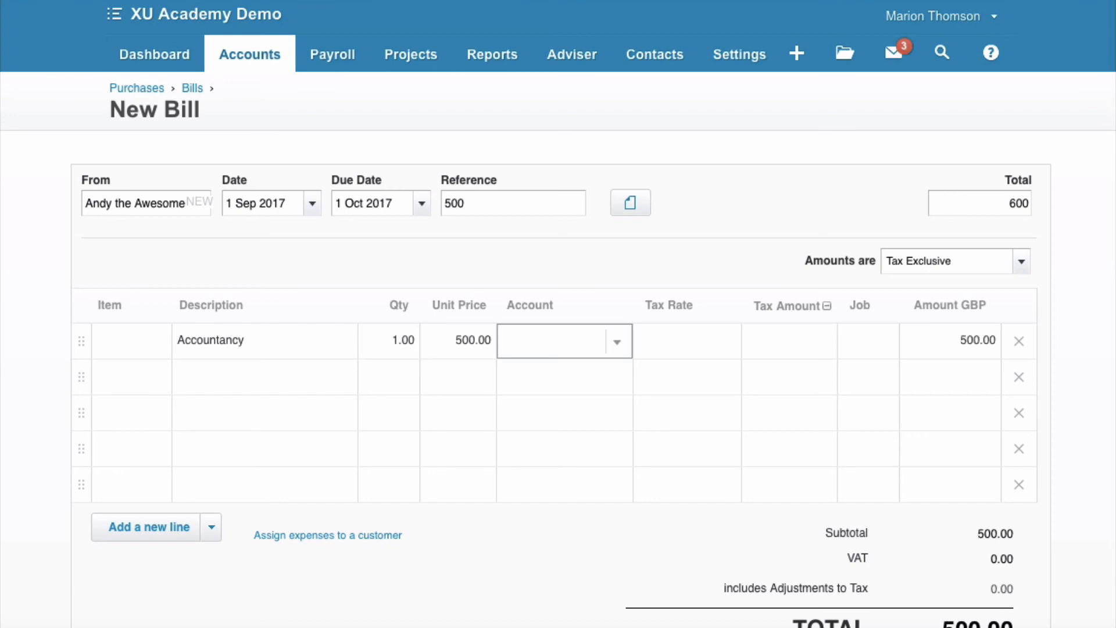
{"action": "type", "text": "acc"}
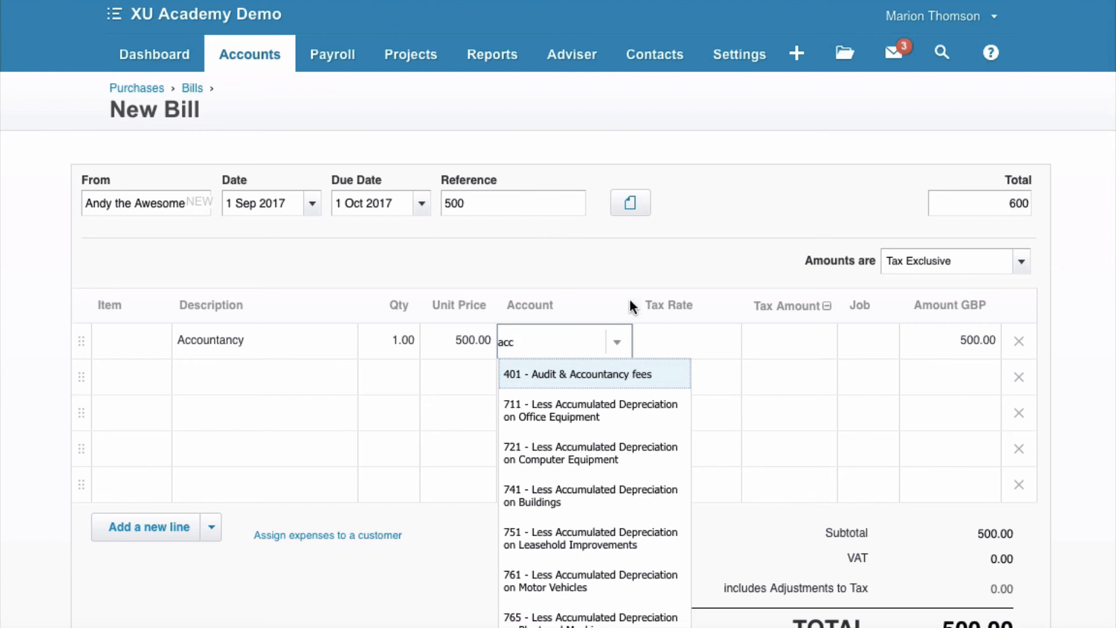
{"action": "left_click", "coordinate": [589, 374]}
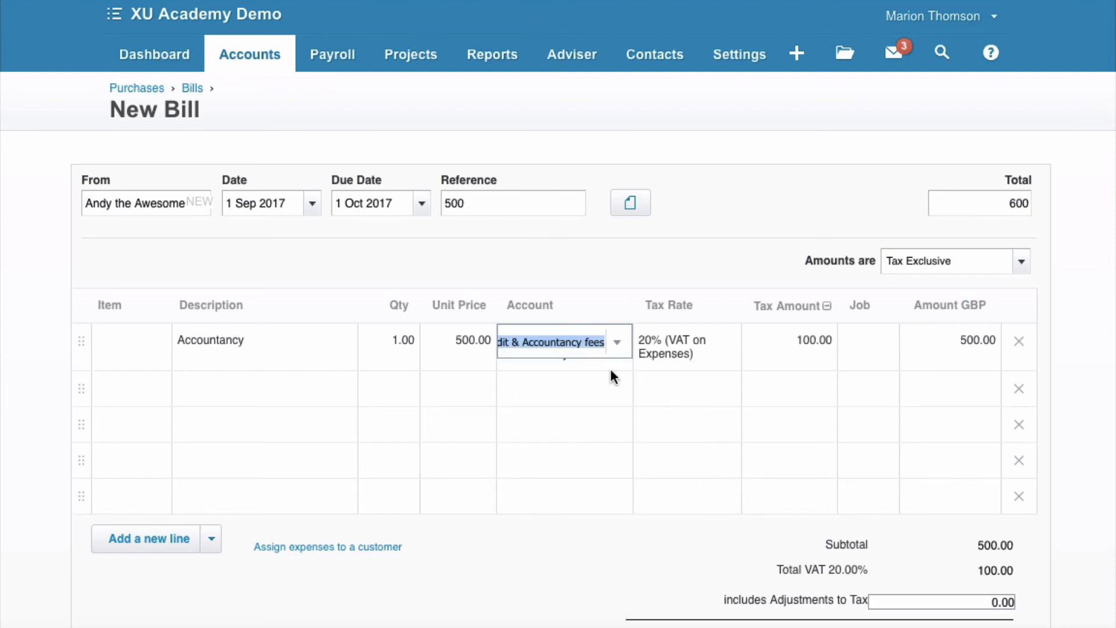
{"action": "mouse_move", "coordinate": [687, 399]}
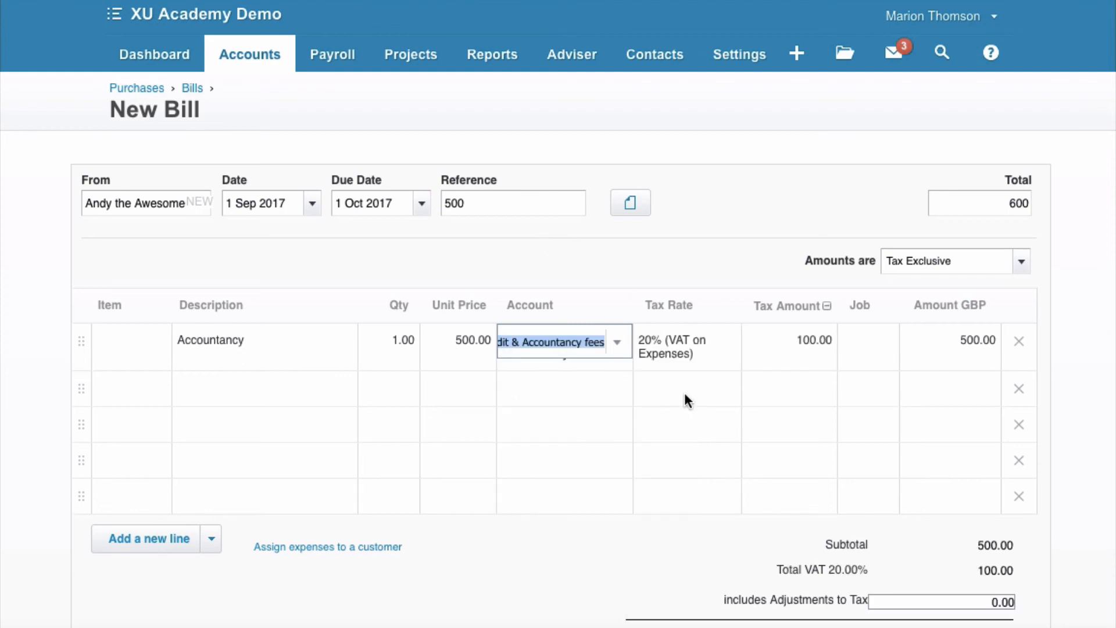
{"action": "mouse_move", "coordinate": [709, 357]}
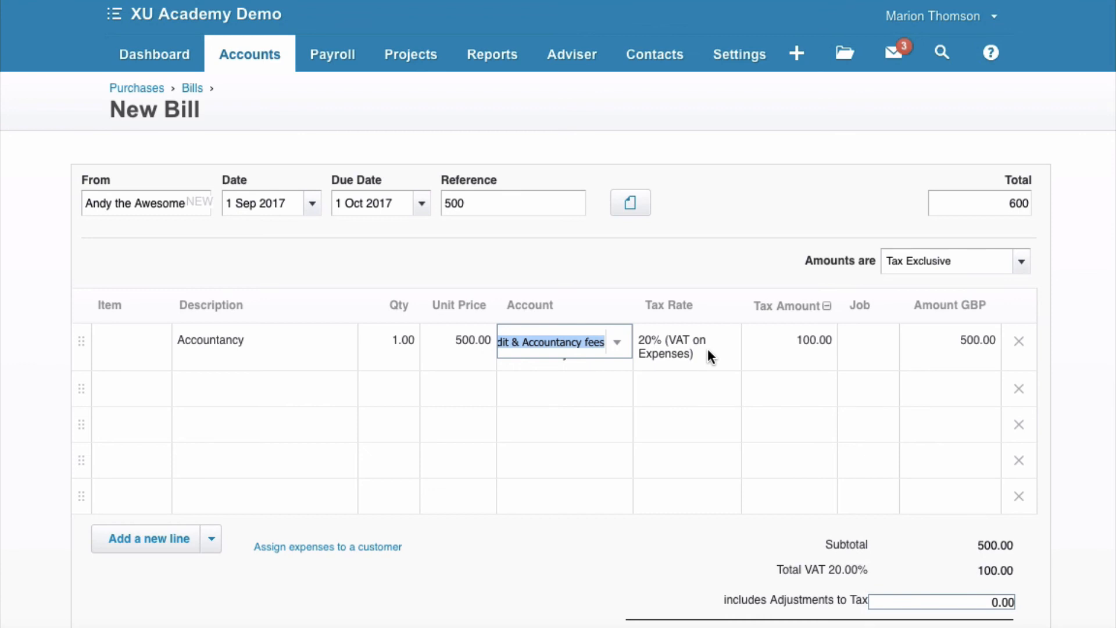
{"action": "mouse_move", "coordinate": [714, 359]}
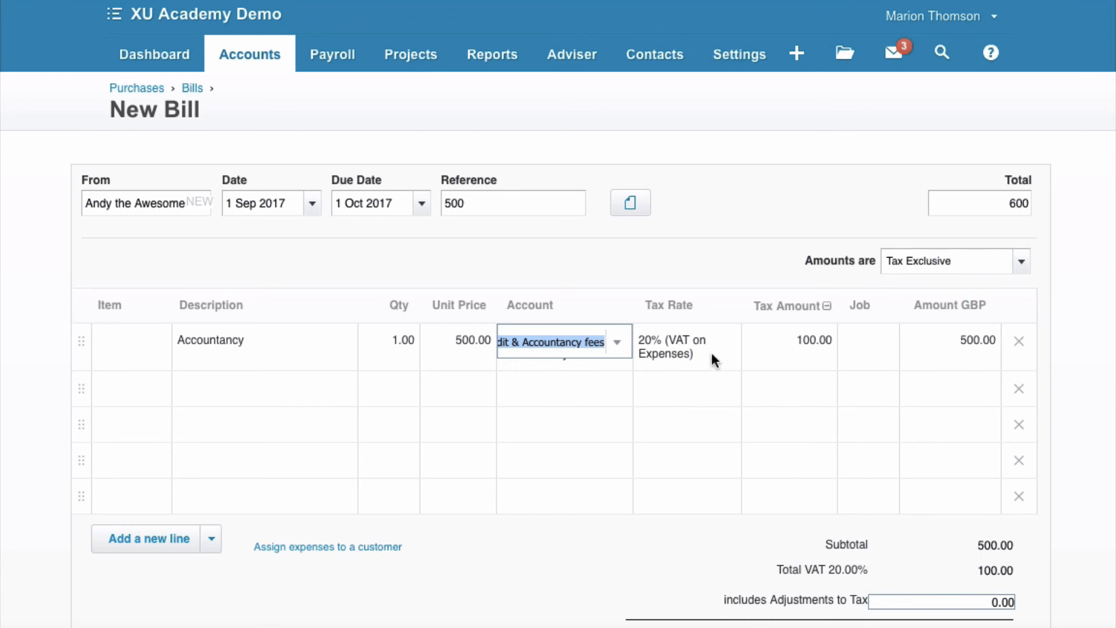
Approve the 600.00 Accountancy bill from Andy the Awesome Accountant.
{"action": "scroll", "scroll_direction": "down", "scroll_amount": 3}
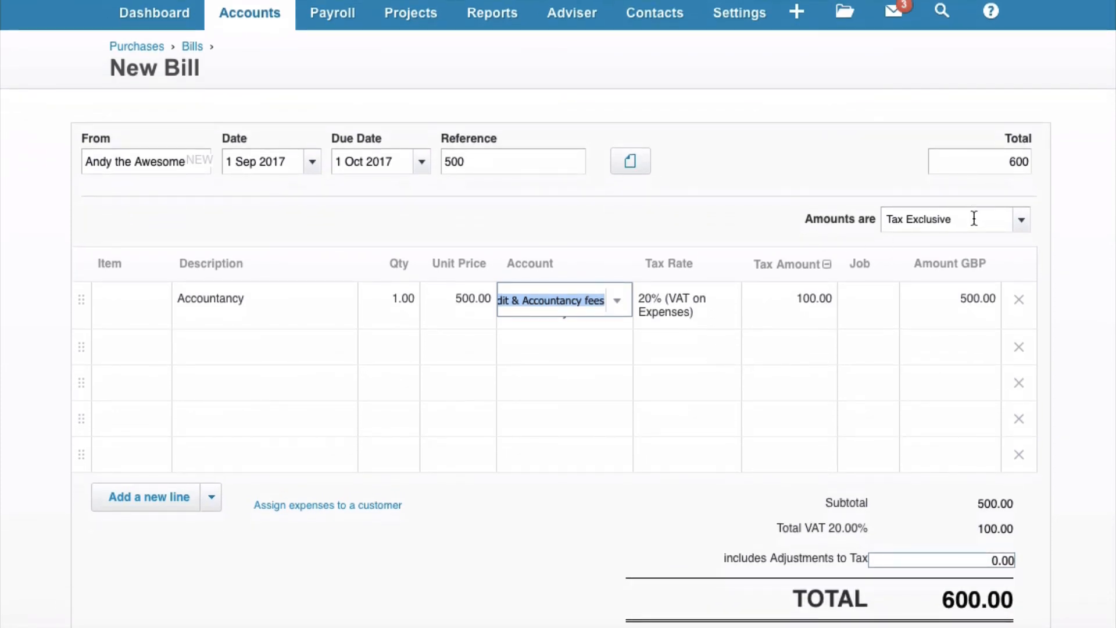
{"action": "mouse_move", "coordinate": [475, 315]}
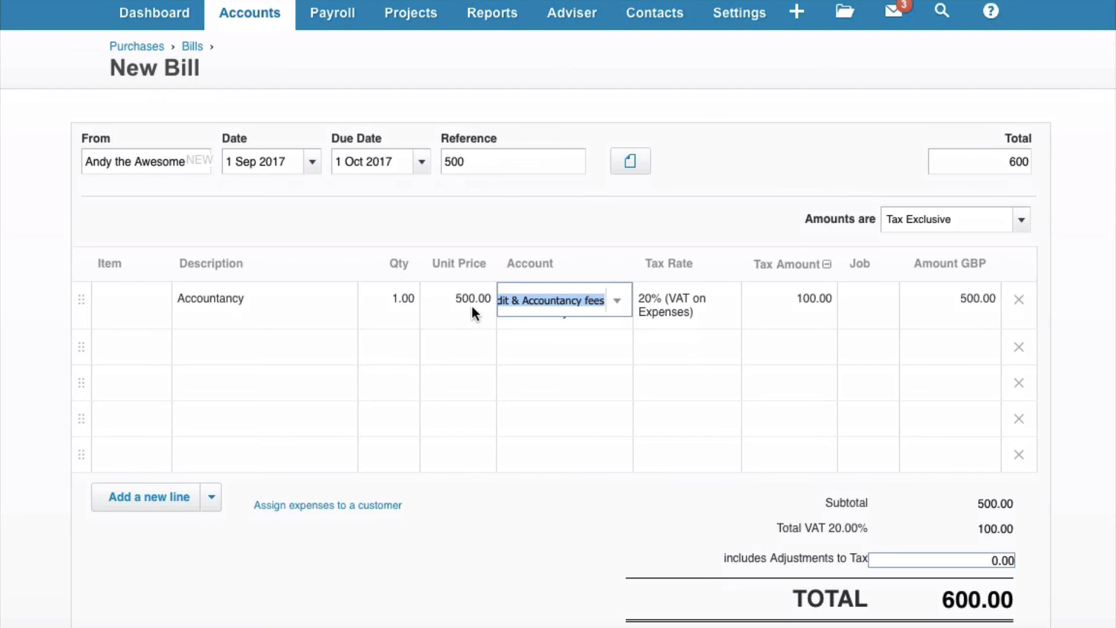
{"action": "scroll", "scroll_direction": "down", "scroll_amount": 3}
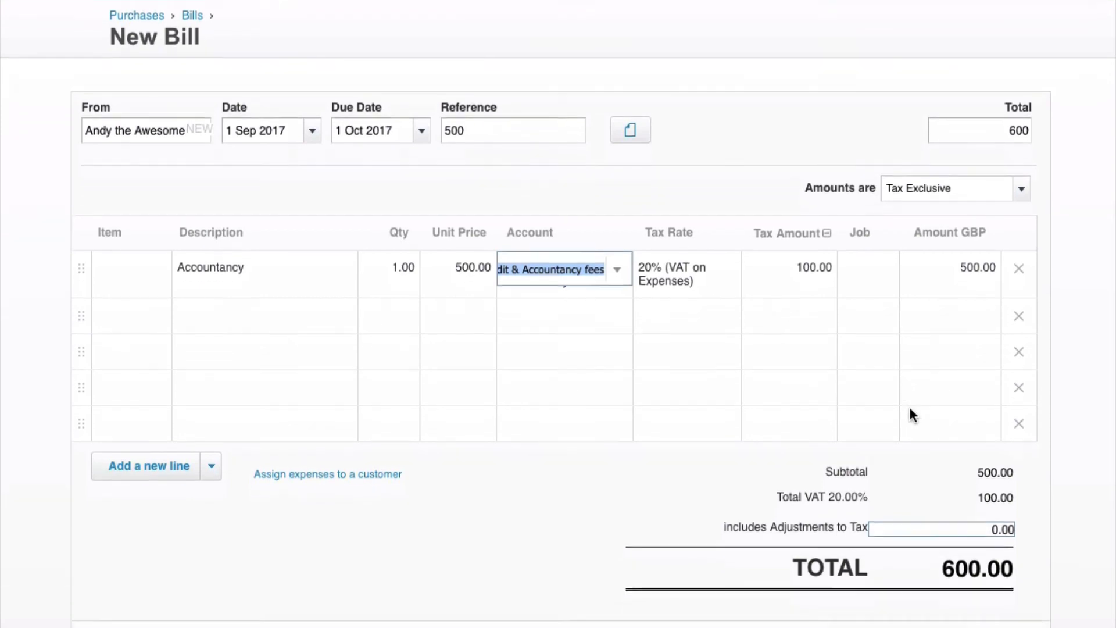
{"action": "scroll", "scroll_direction": "down", "scroll_amount": 3}
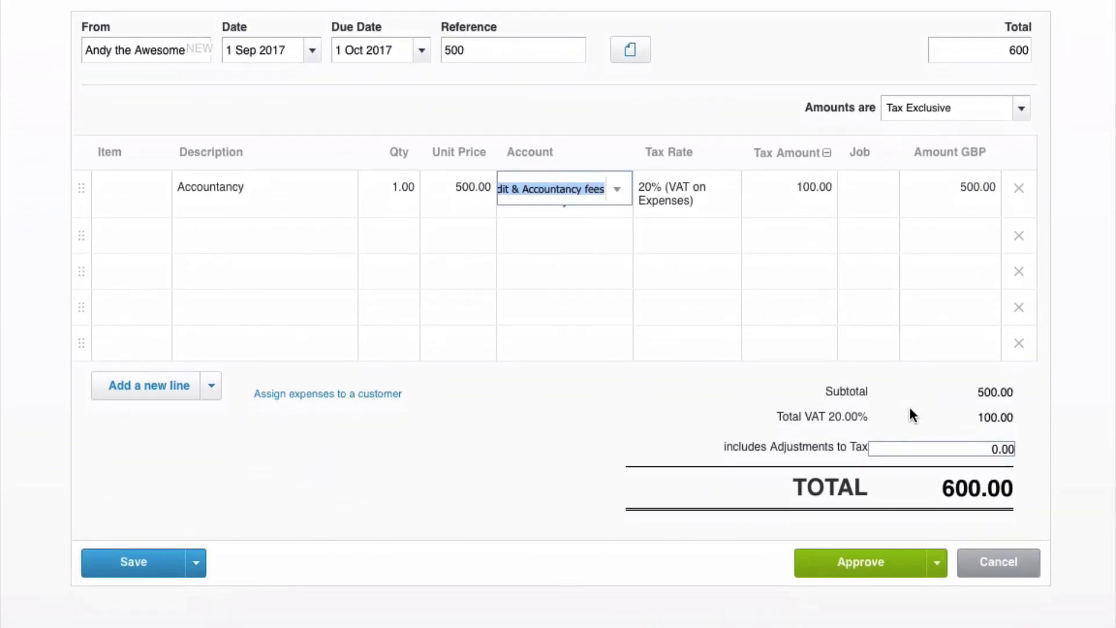
{"action": "scroll", "scroll_direction": "down", "scroll_amount": 3}
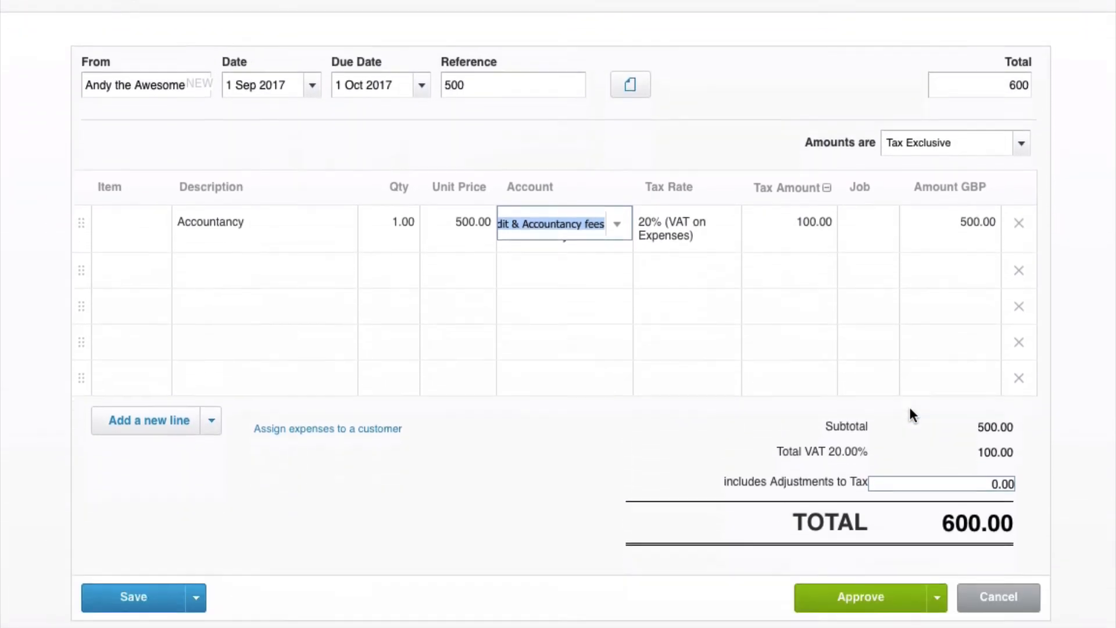
{"action": "scroll", "scroll_direction": "down", "scroll_amount": 3}
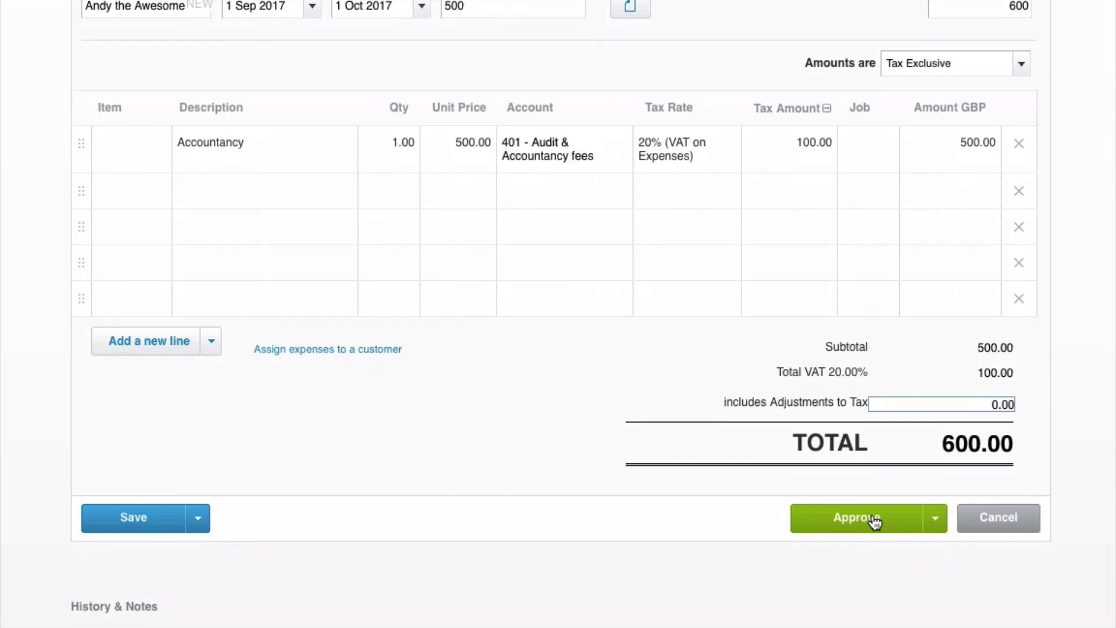
{"action": "left_click", "coordinate": [858, 517]}
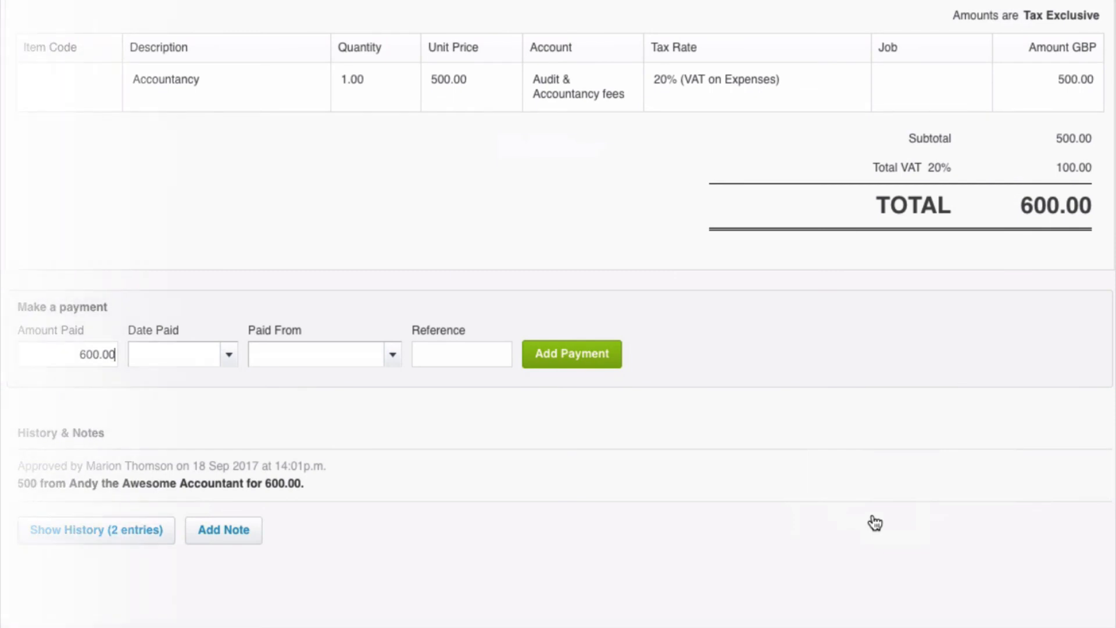